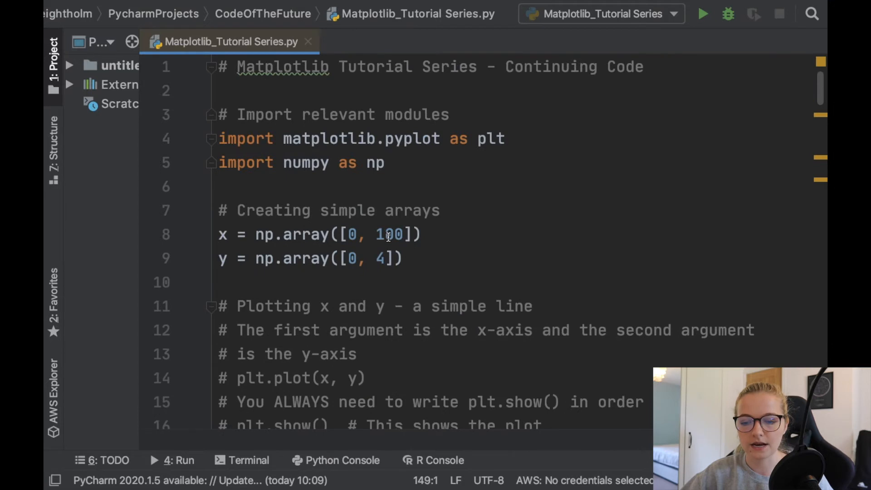
Comment out the colour-bar scatter code and add the heading '# BAR CHARTS IN MATPLOTLIB!!!'.
{"action": "scroll", "scroll_direction": "down", "scroll_amount": 3}
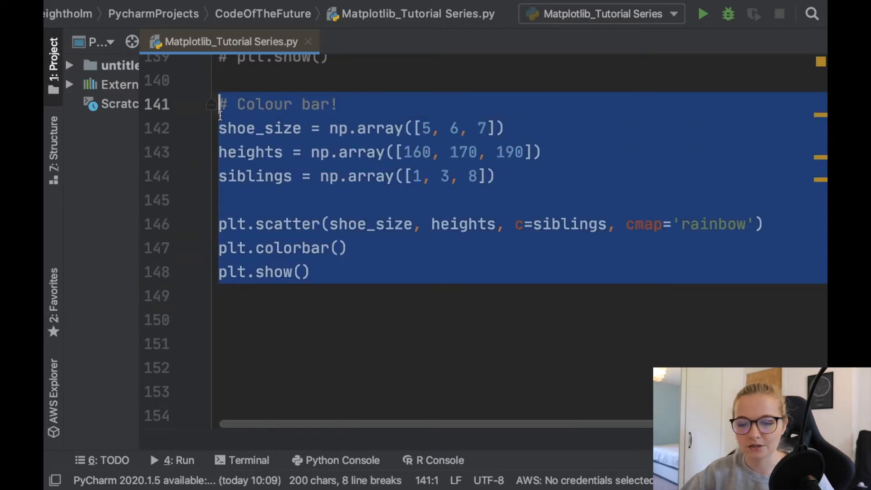
{"action": "key", "text": "ctrl+slash"}
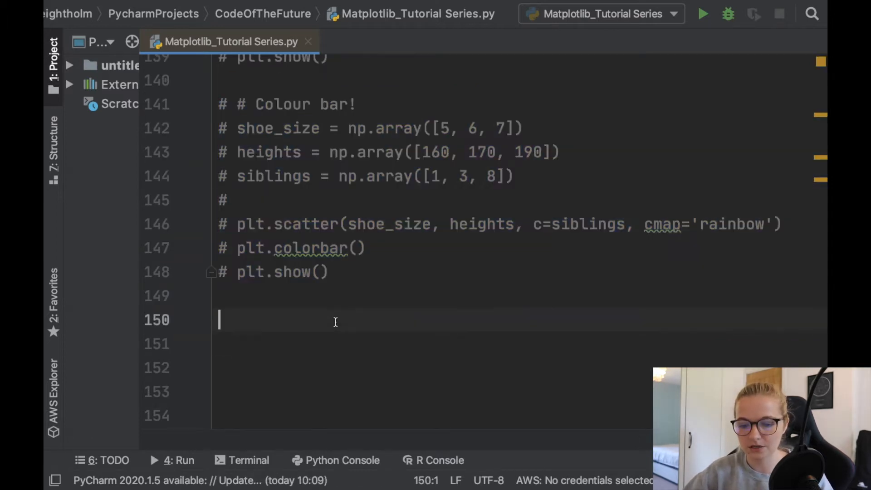
{"action": "type", "text": "# BAR"}
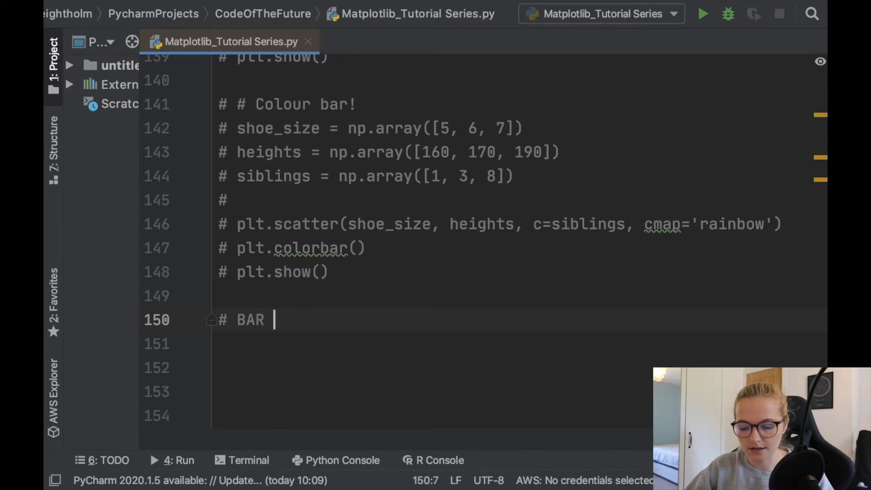
{"action": "type", "text": "CHARTS IN MATP"}
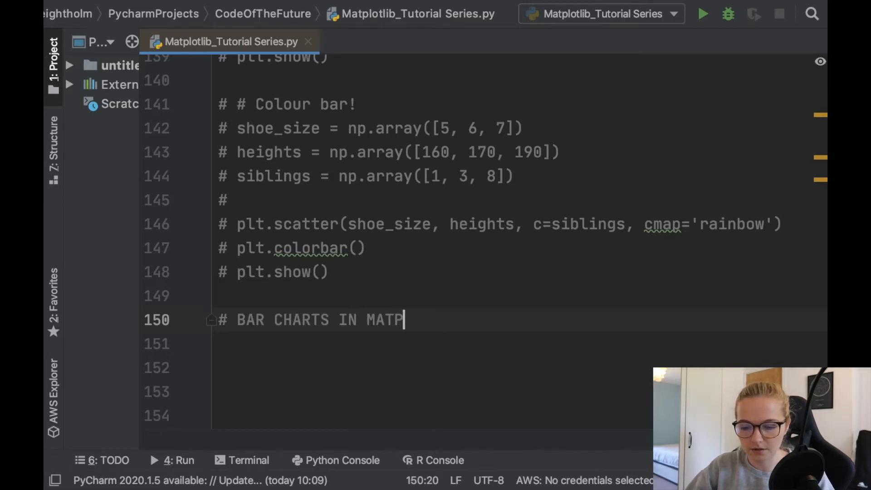
{"action": "type", "text": "LOTLIB!!1"}
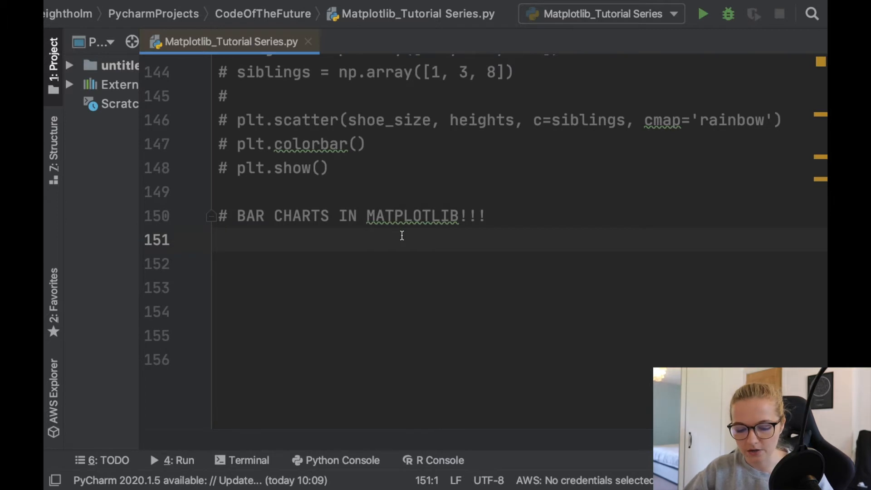
{"action": "mouse_move", "coordinate": [360, 239]}
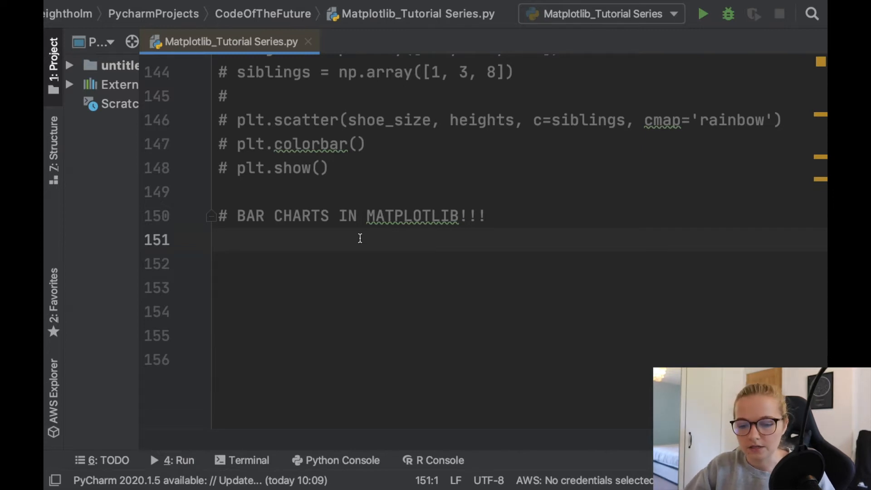
Write a comment explaining a toy factory that sells 4 different toys.
{"action": "type", "text": "#"}
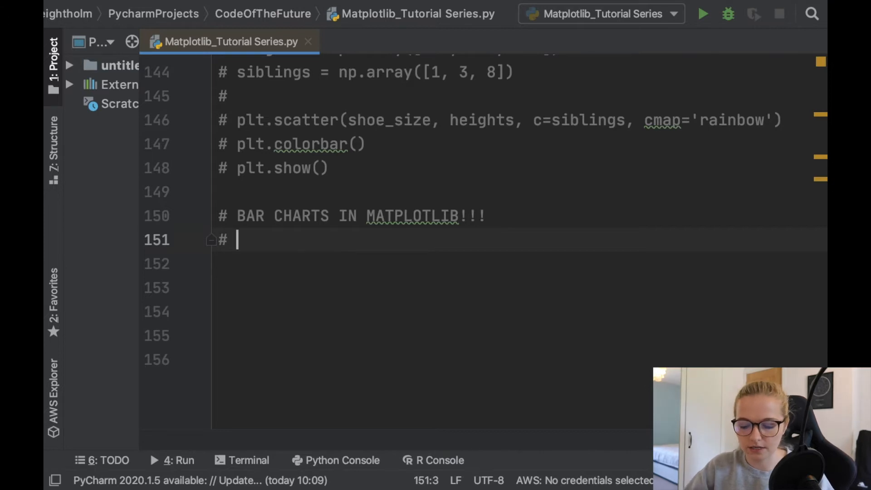
{"action": "type", "text": "Let's say we have a toy factory and"}
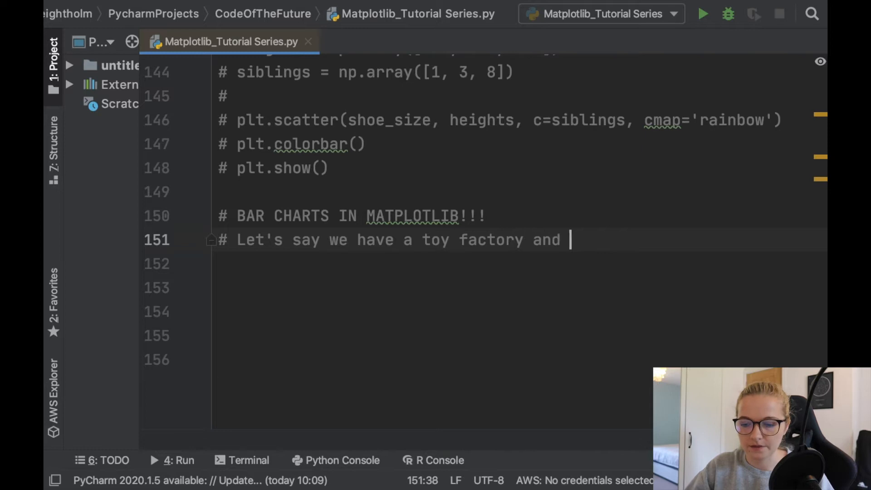
{"action": "type", "text": "it sells"}
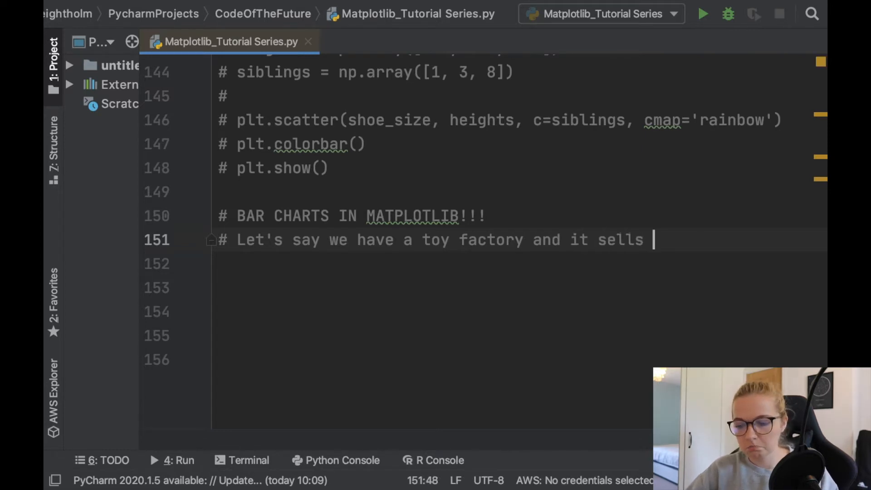
{"action": "type", "text": "4 differen"}
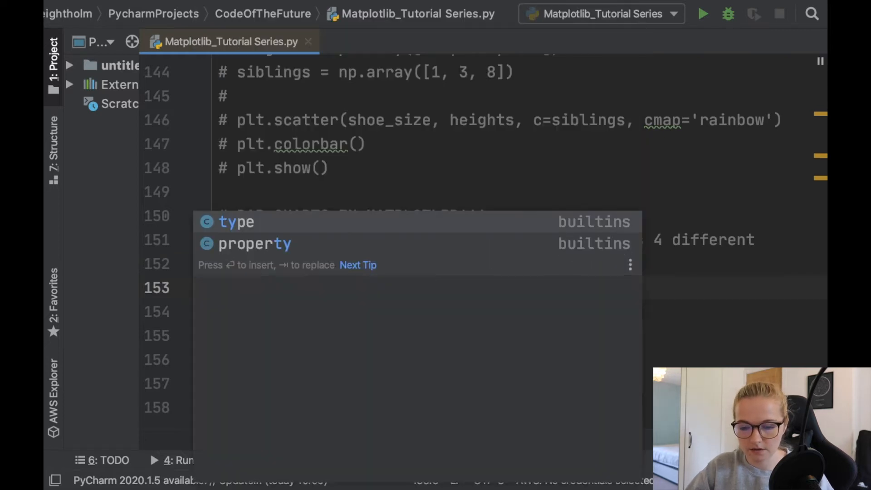
Define toys = ['teddy', 'yo-yo', 'jack in the box', 'electronic toy'].
{"action": "type", "text": "toys = []"}
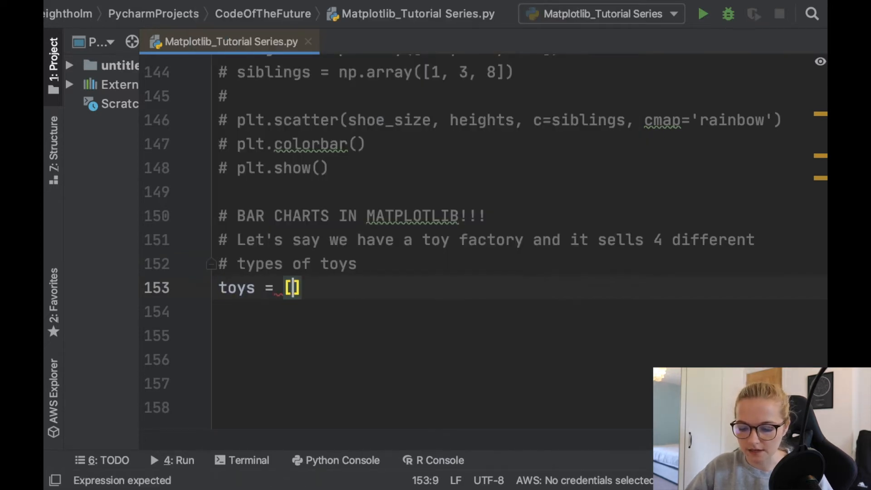
{"action": "type", "text": "'te'"}
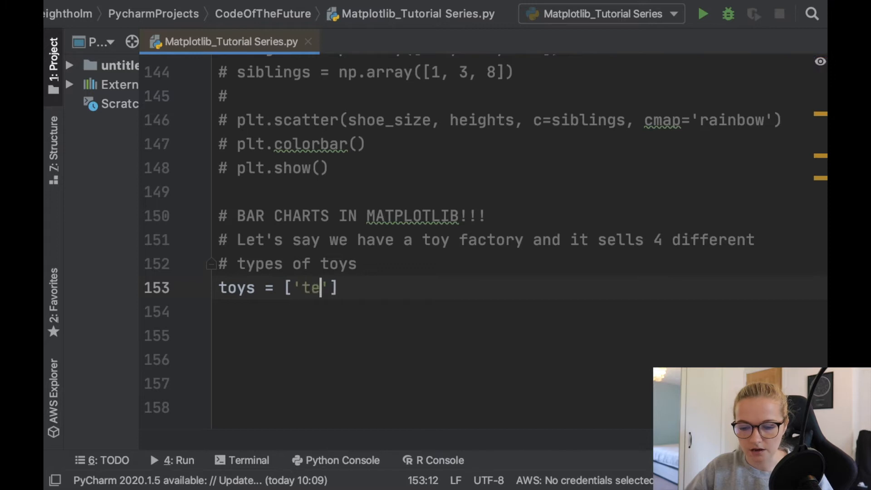
{"action": "type", "text": "ddy"}
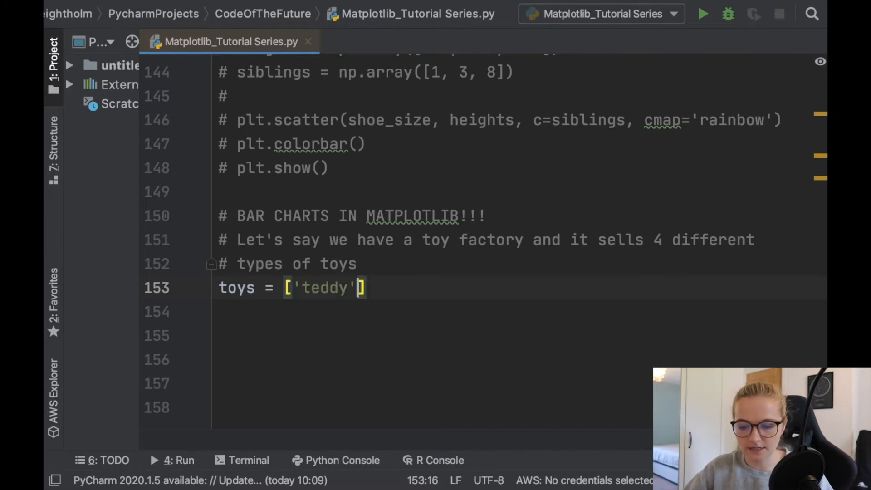
{"action": "type", "text": ", '"}
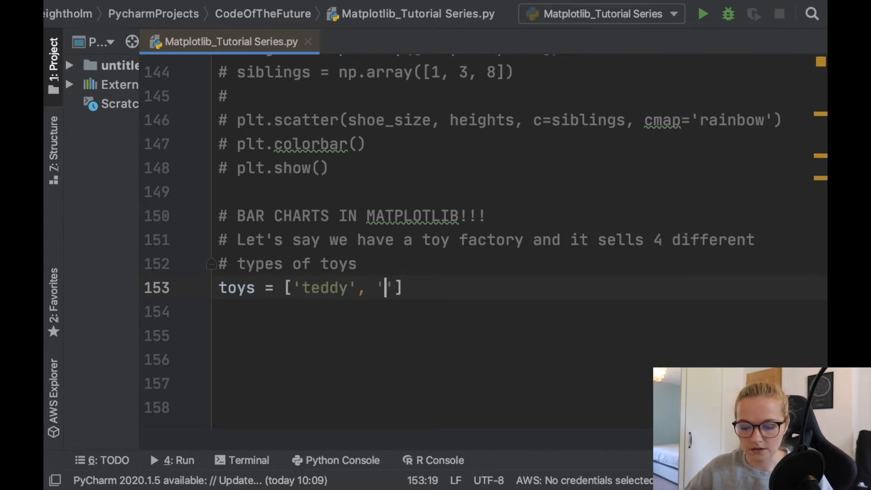
{"action": "type", "text": "yo-yo"}
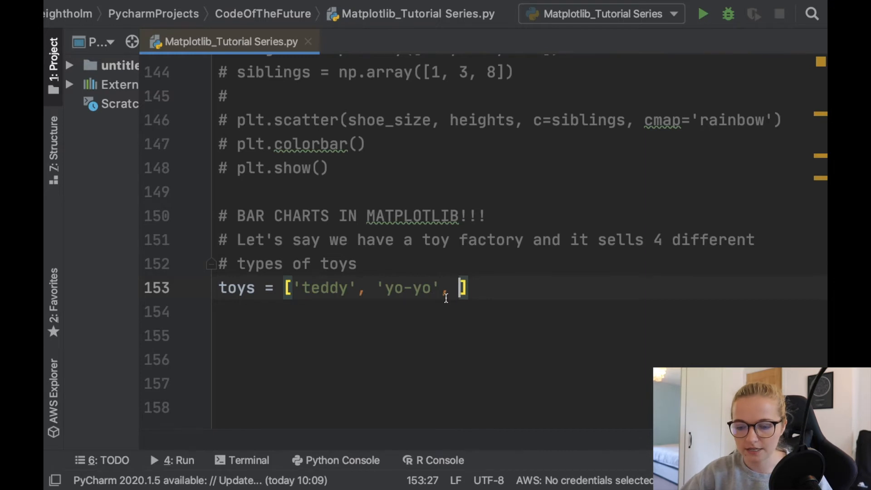
{"action": "type", "text": "jack"}
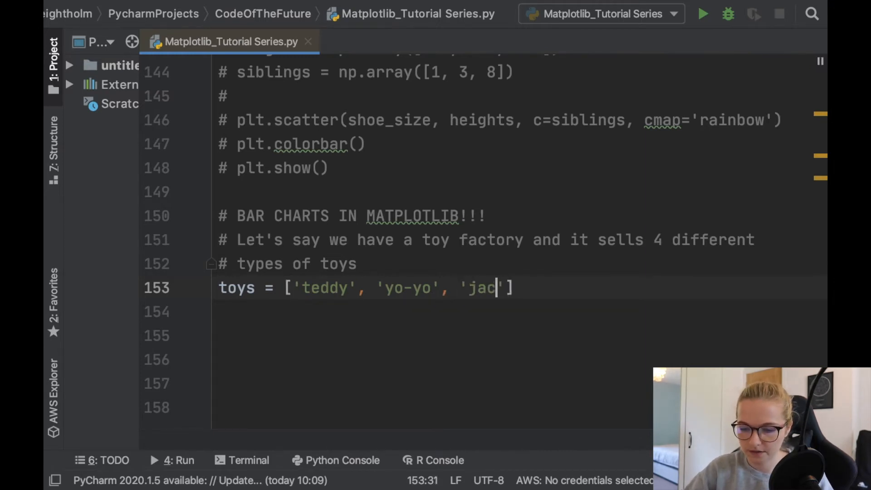
{"action": "type", "text": "k in the box', 'ele"}
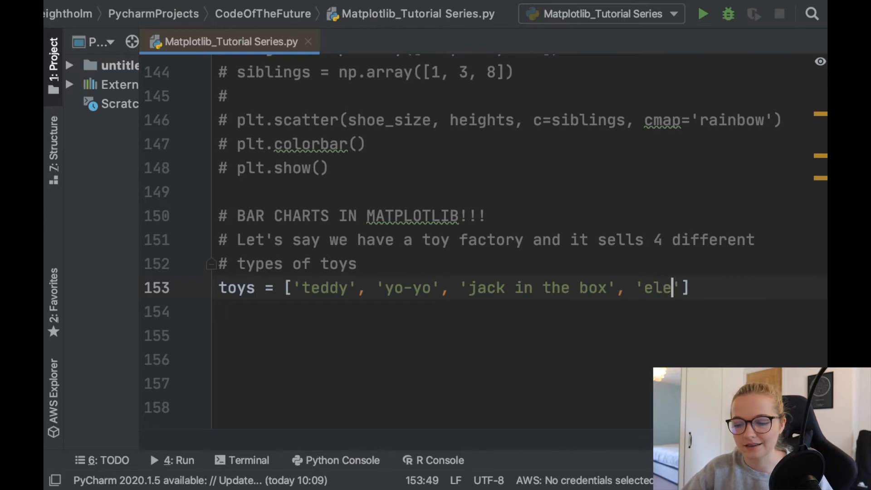
{"action": "type", "text": "ctronic toy"}
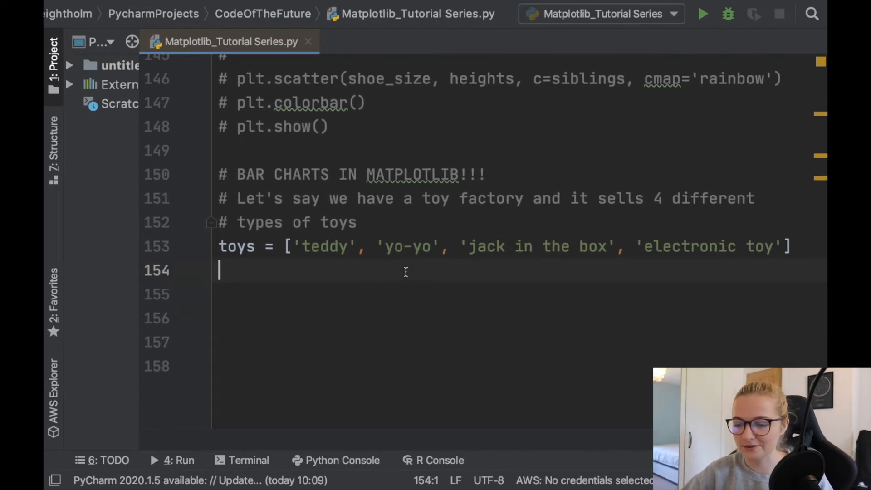
Define in_stock = [200, 150, 100, 300] beneath the toys list.
{"action": "key", "text": "Enter"}
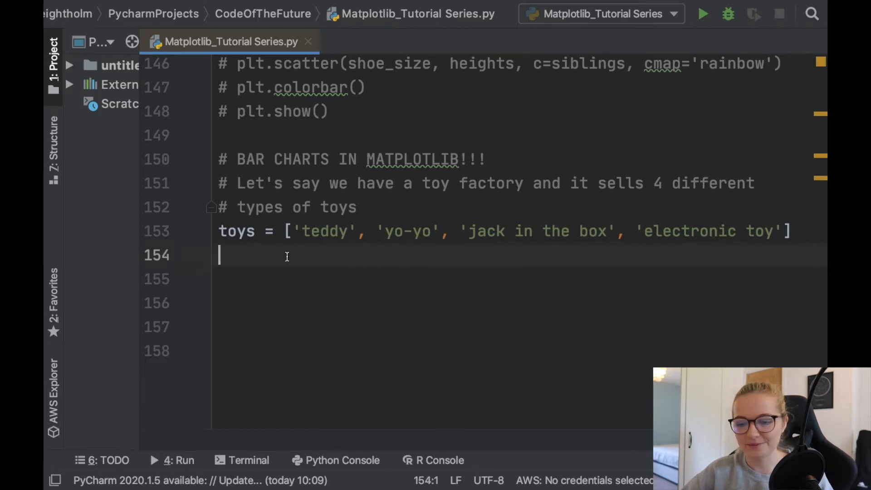
{"action": "mouse_move", "coordinate": [611, 236]}
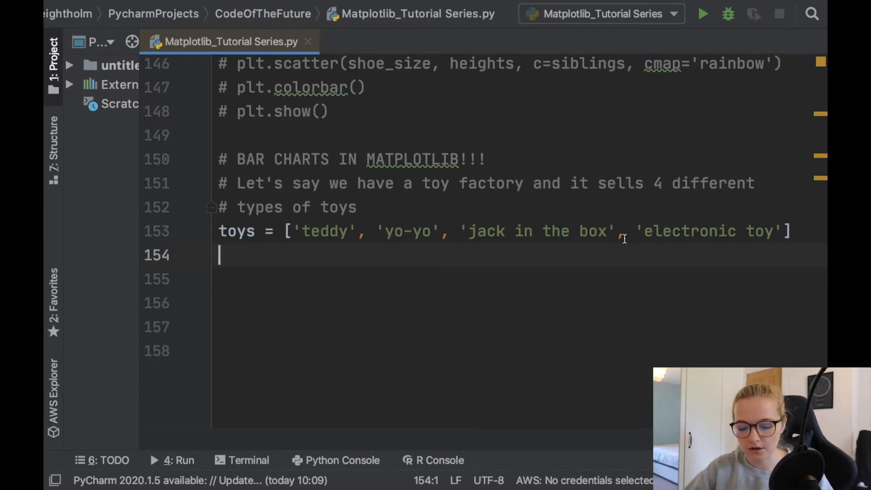
{"action": "type", "text": "in_stock"}
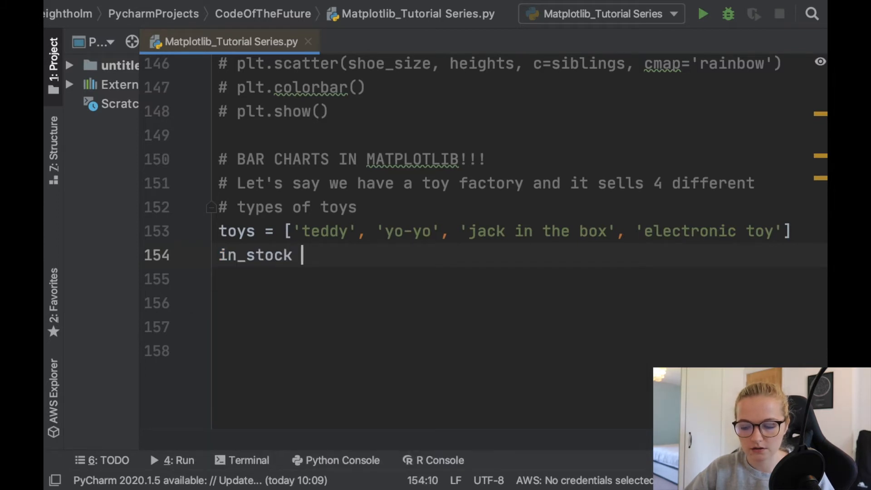
{"action": "type", "text": "= []"}
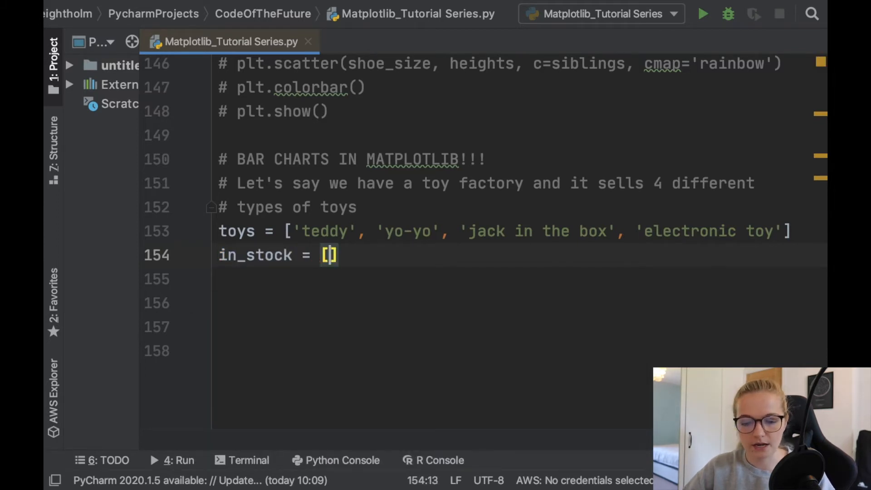
{"action": "type", "text": "200,"}
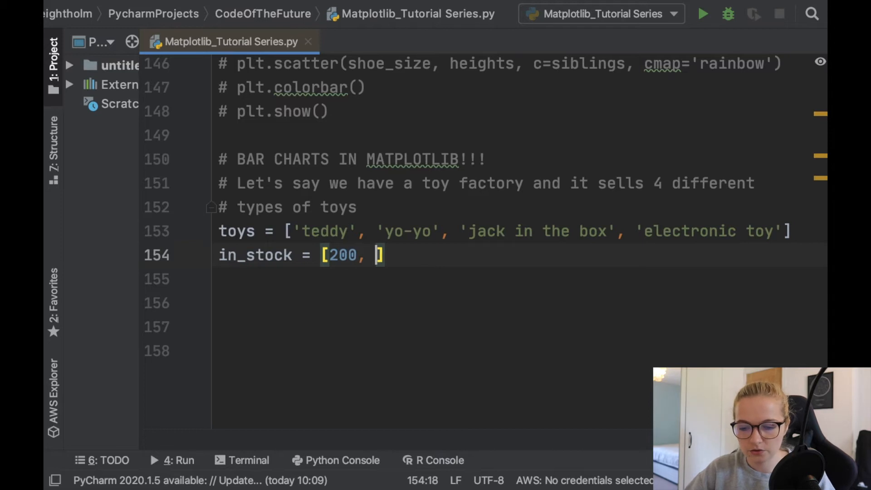
{"action": "type", "text": "150, 100,"}
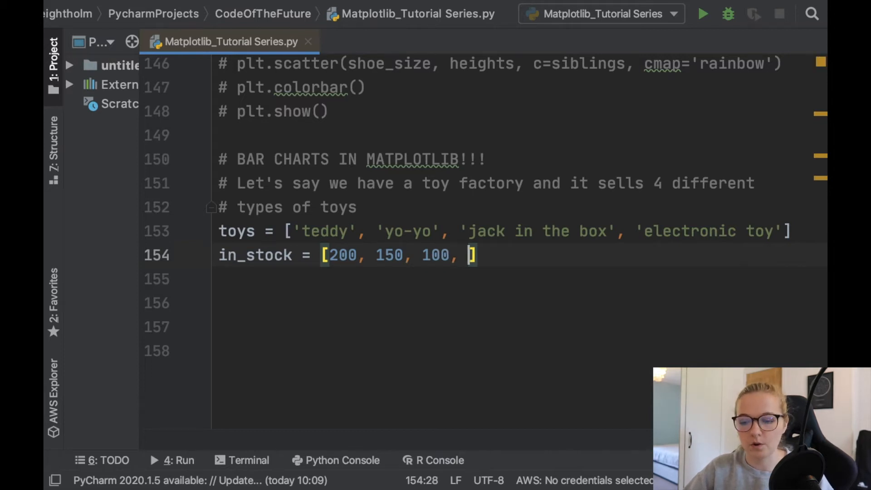
{"action": "type", "text": "300"}
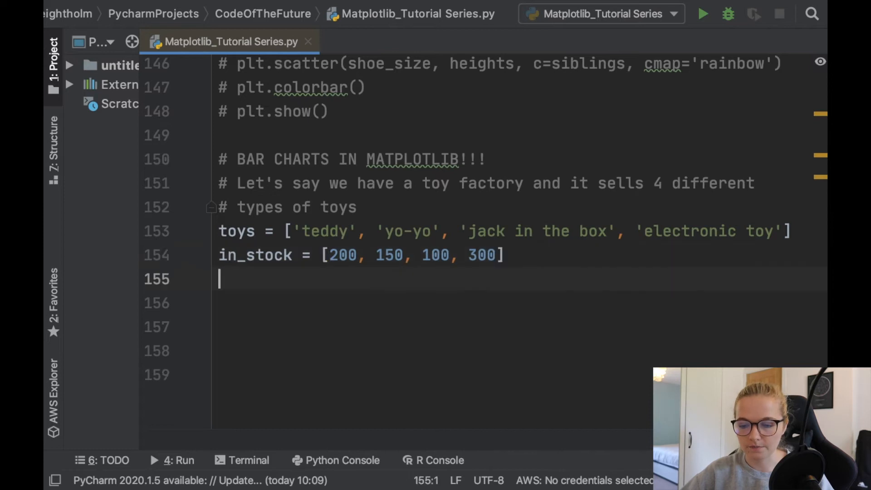
Begin the comment '# Plot a bar chart of this da...' below the data.
{"action": "type", "text": "#"}
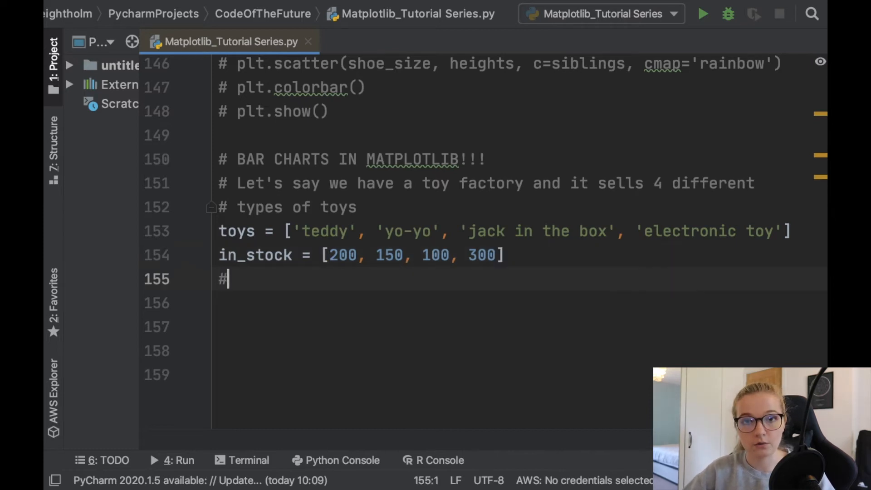
{"action": "type", "text": "Plot a"}
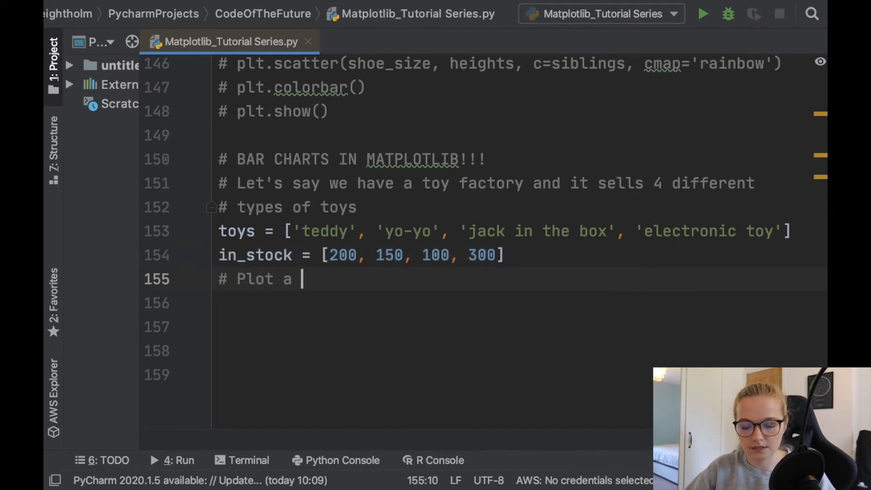
{"action": "type", "text": "bar chart of this da"}
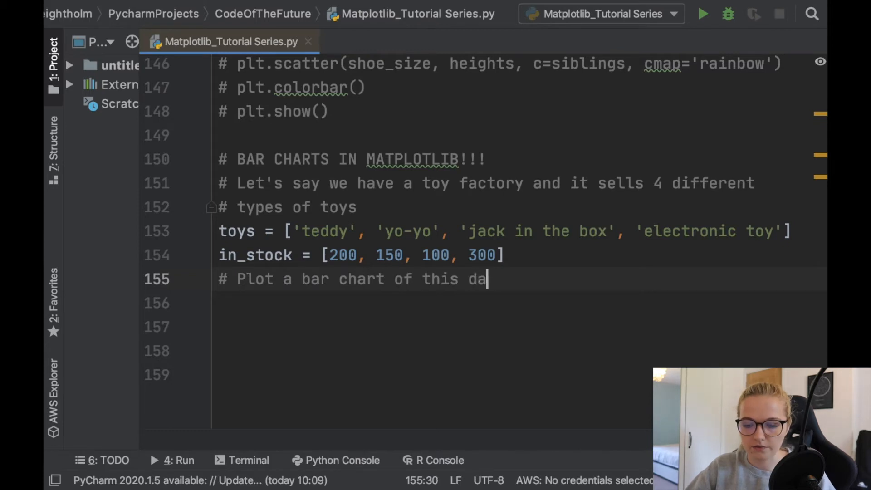
Write plt.bar(toys, in_stock, color='blue') to plot the stock data.
{"action": "type", "text": "plt.bar"}
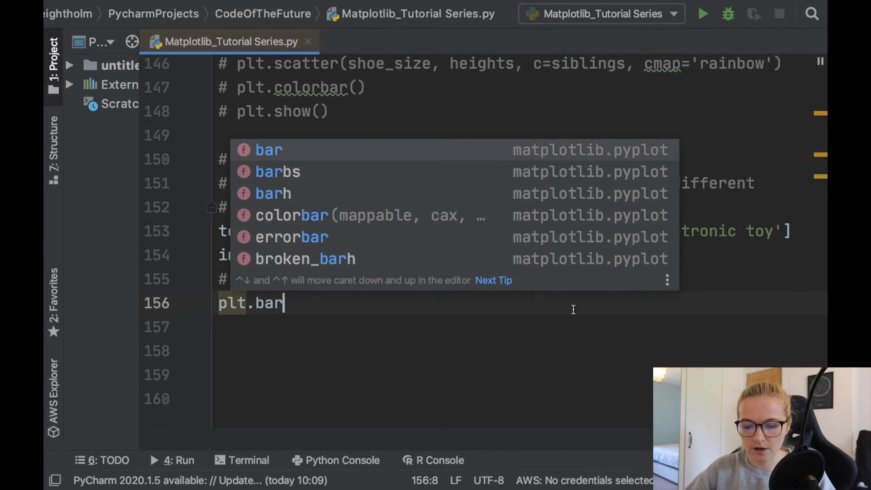
{"action": "key", "text": "Escape"}
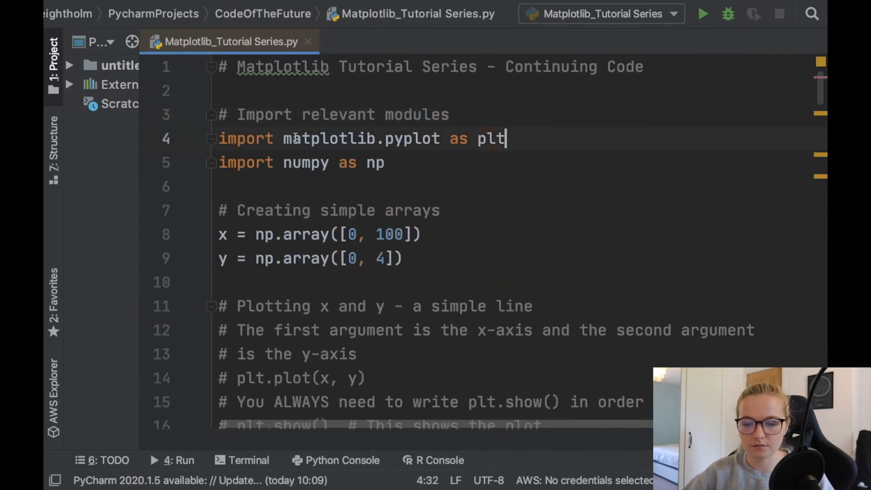
{"action": "scroll", "scroll_direction": "down", "scroll_amount": 3}
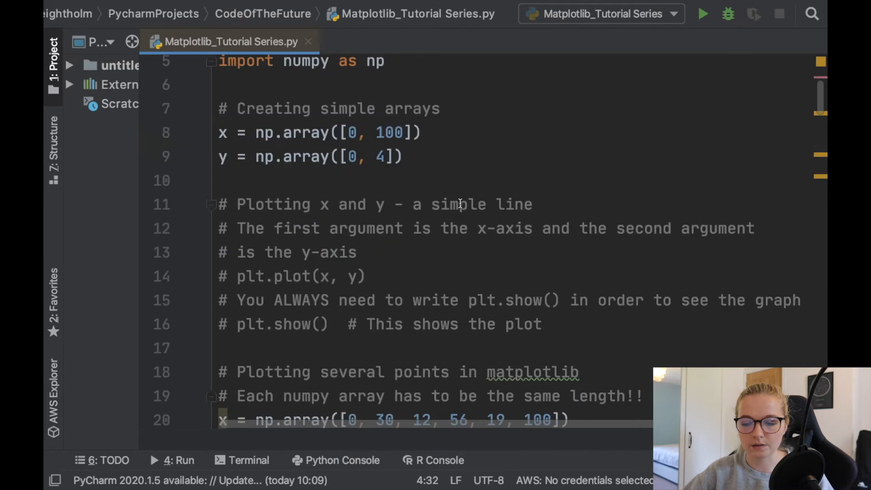
{"action": "scroll", "scroll_direction": "down", "scroll_amount": 3}
{"action": "type", "text": "plt.bar"}
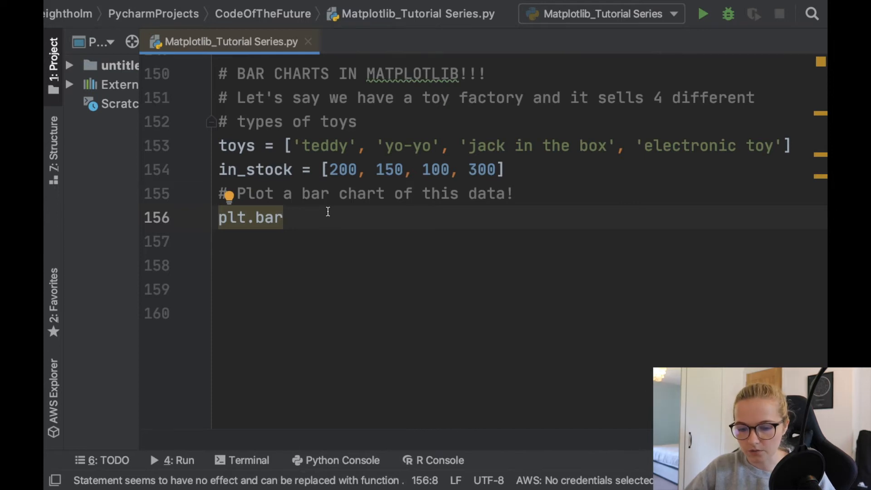
{"action": "type", "text": "(toys,"}
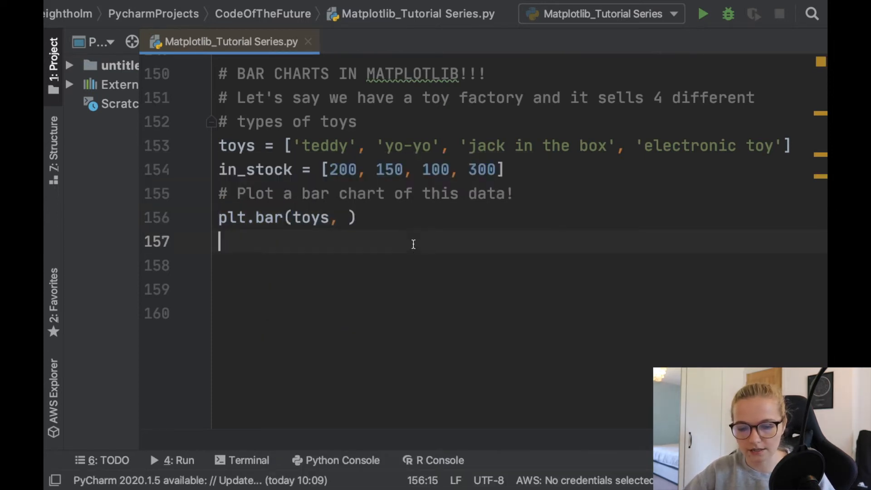
{"action": "type", "text": "in_stock"}
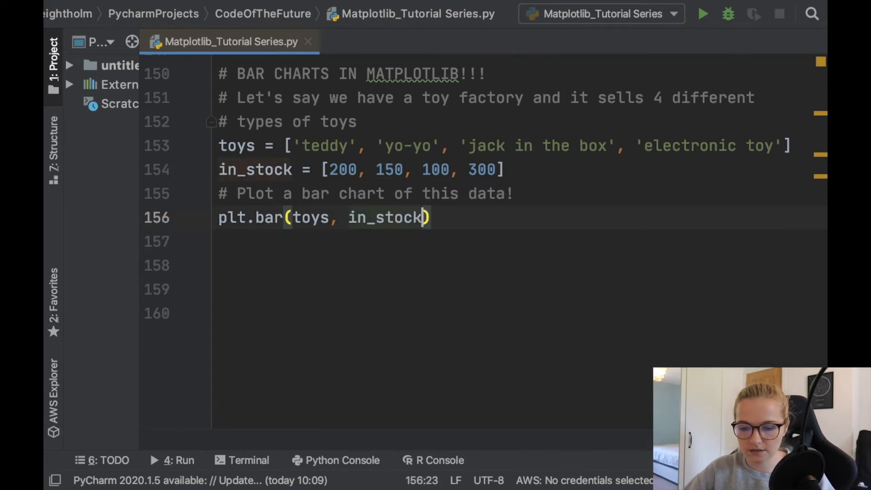
{"action": "type", "text": ", c"}
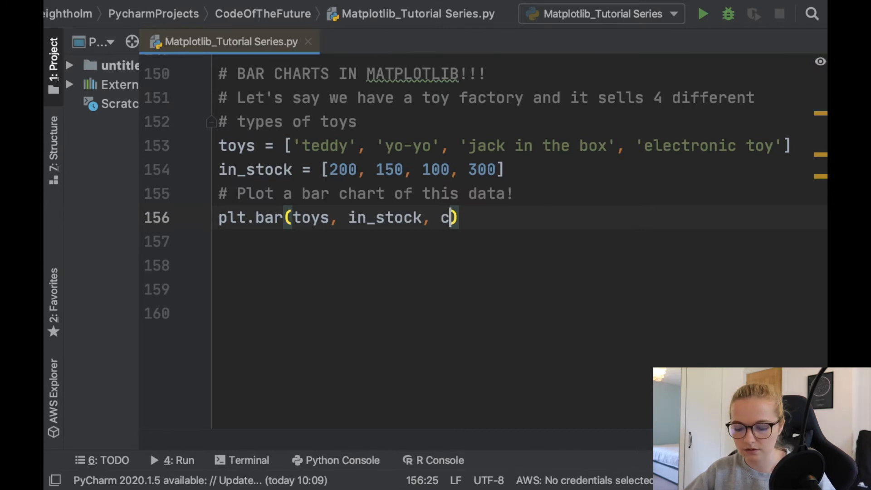
{"action": "type", "text": "olor"}
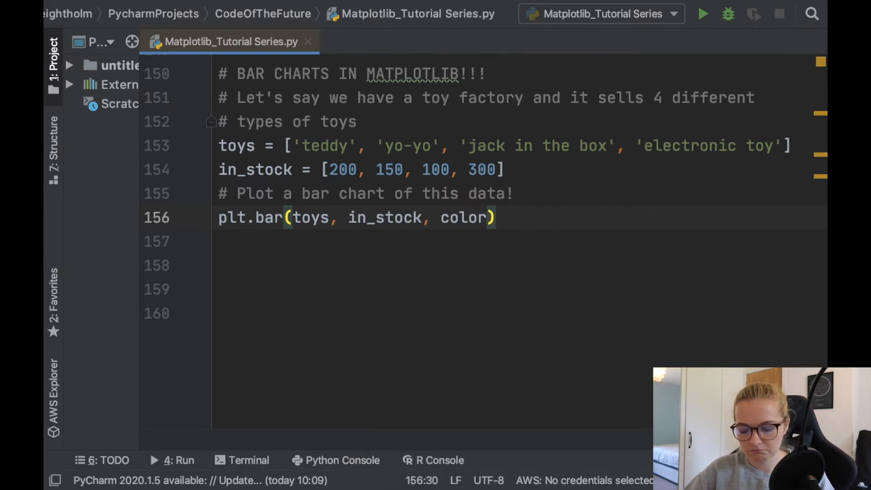
{"action": "type", "text": "='"}
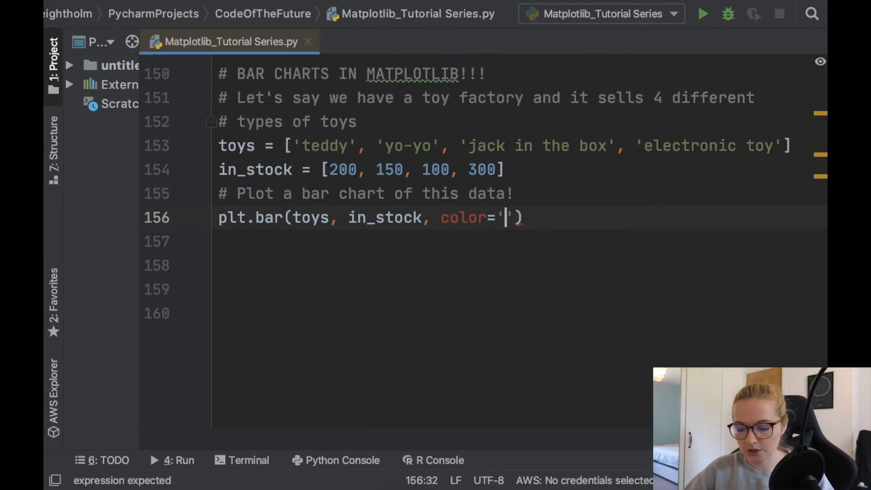
{"action": "type", "text": "blue"}
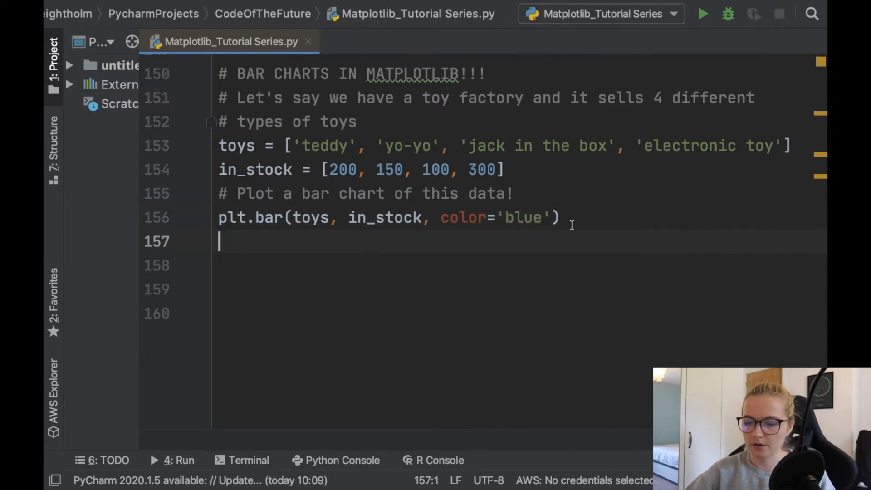
Add plt.show() with a comment noting it displays the graph.
{"action": "type", "text": "plt.show("}
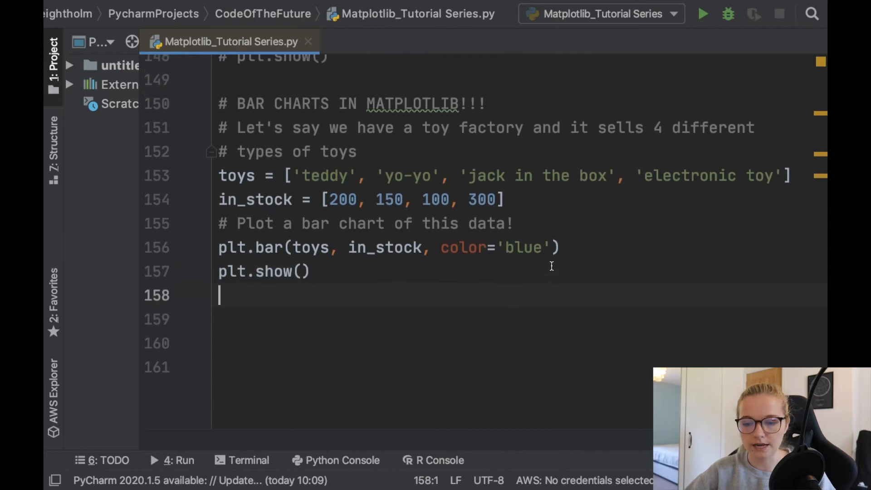
{"action": "type", "text": "# W"}
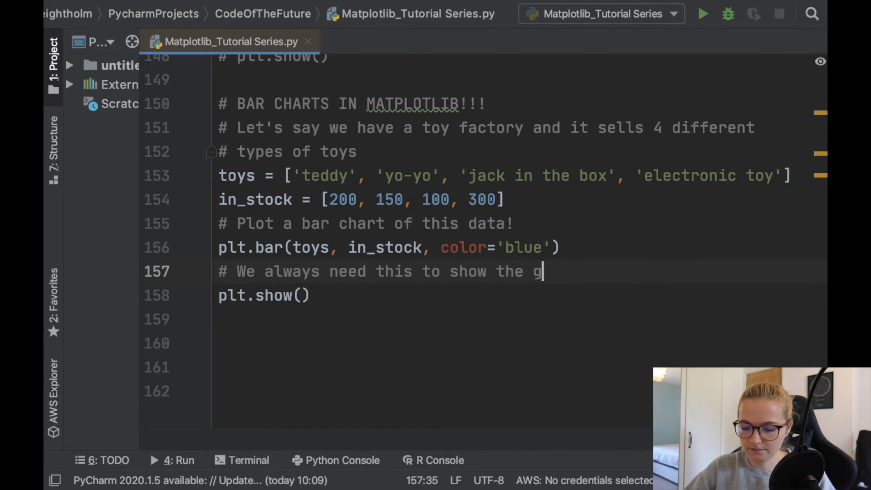
{"action": "type", "text": "raph"}
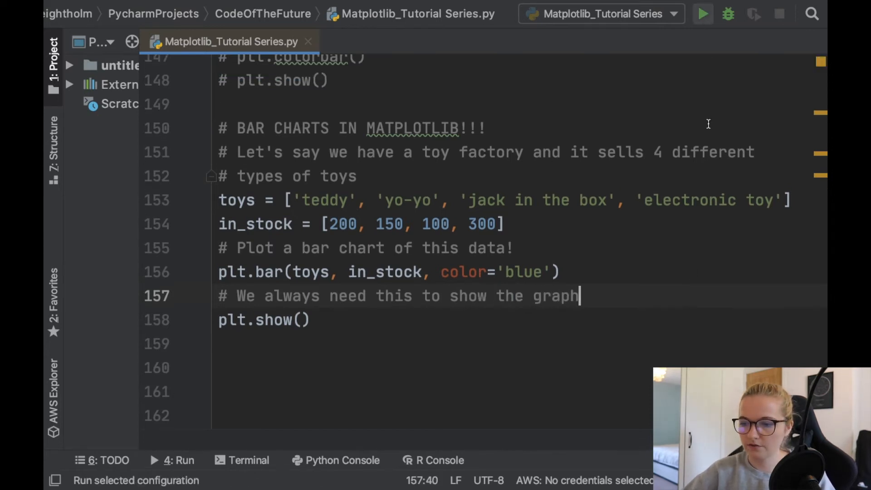
Run the script so the blue four-toy bar chart appears in Figure 1.
{"action": "left_click", "coordinate": [702, 12]}
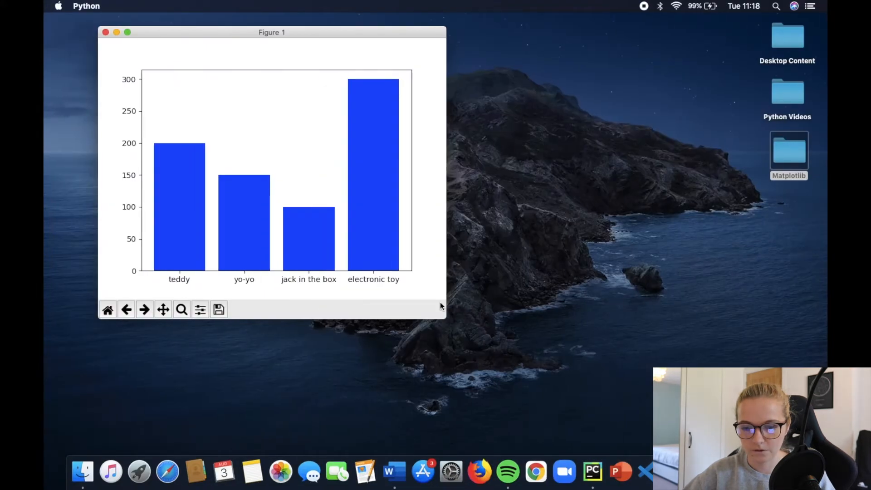
{"action": "left_click_drag", "start_coordinate": [445, 316], "coordinate": [625, 370]}
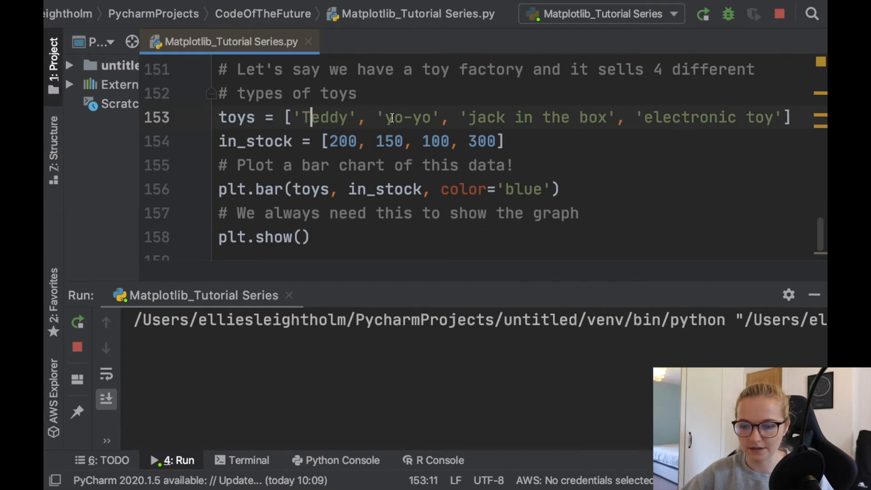
Capitalise the toy names in the toys list, e.g. 'Yo-Yo'.
{"action": "type", "text": "Yo-Yo"}
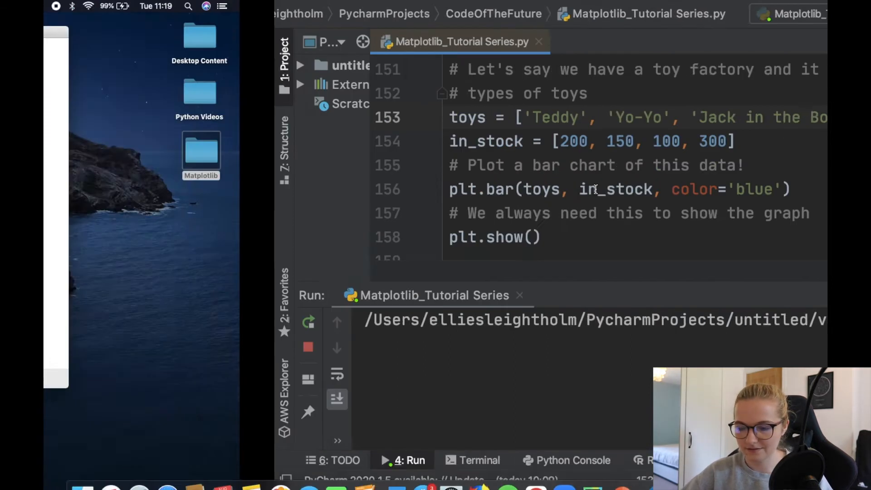
{"action": "left_click", "coordinate": [386, 459]}
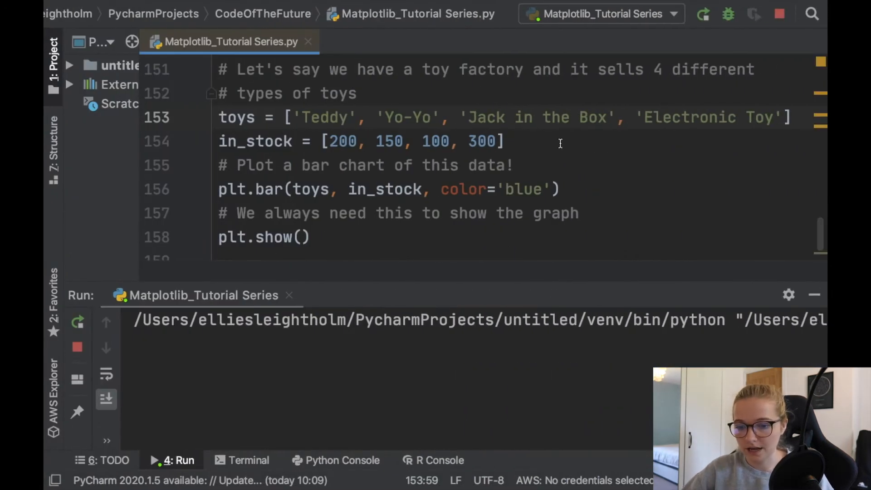
{"action": "left_click", "coordinate": [77, 322]}
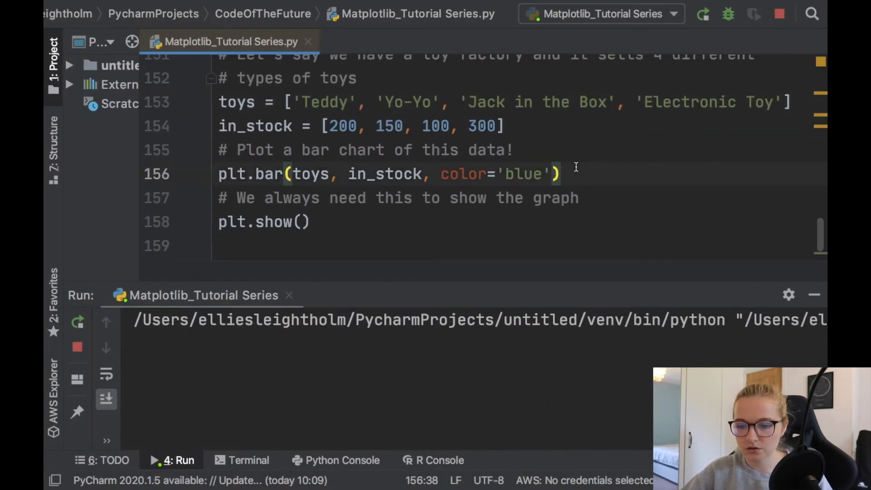
Add title 'Number of toys in stock', xlabel 'Toys' and ylabel 'Number Available'.
{"action": "type", "text": "plt.title('"}
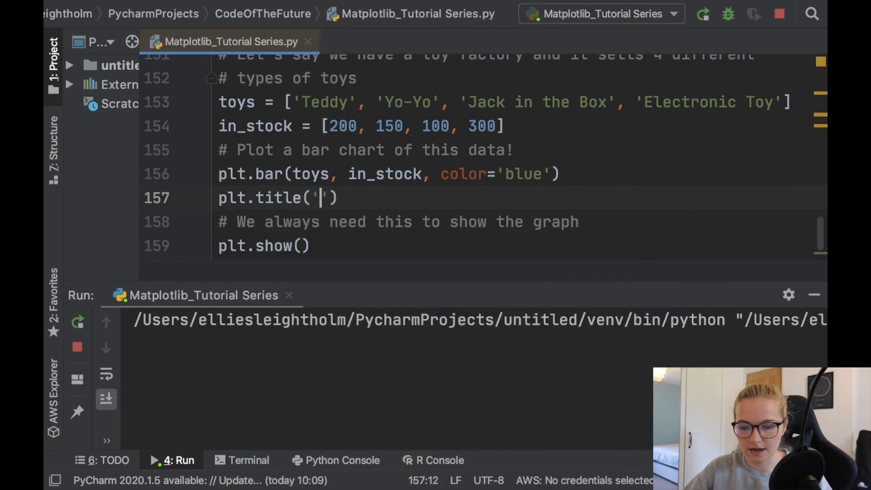
{"action": "type", "text": "Number of t"}
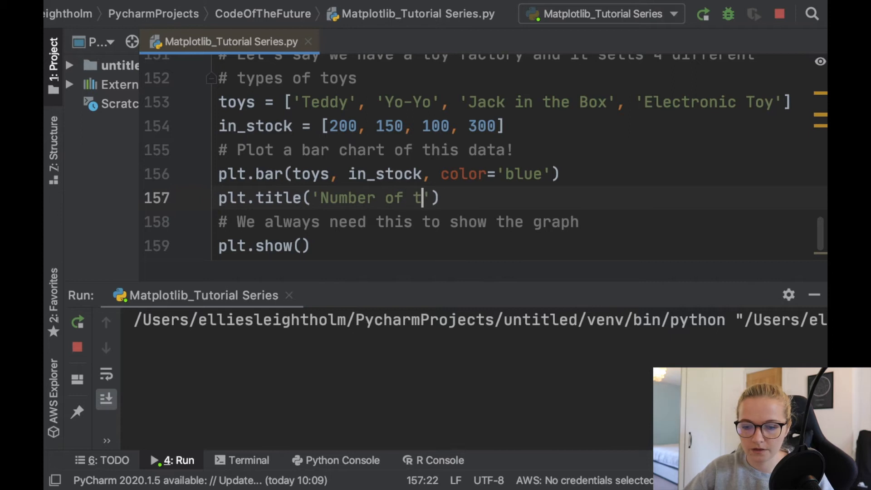
{"action": "type", "text": "oys in stock"}
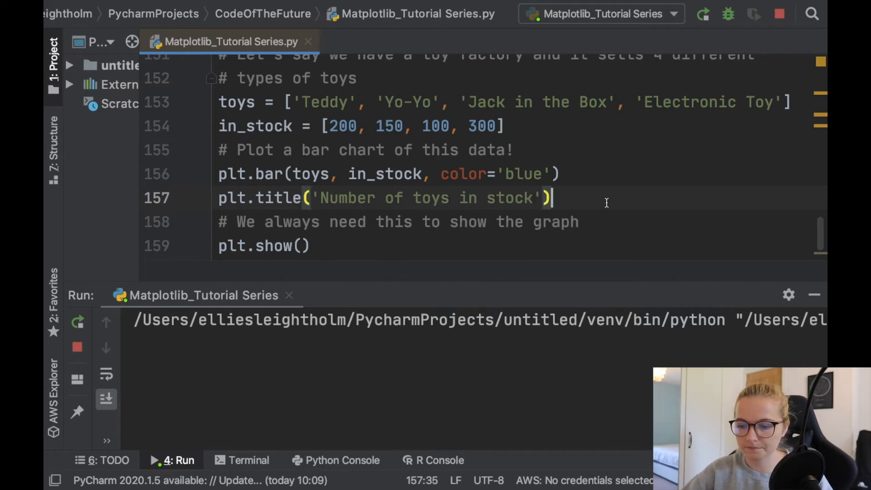
{"action": "type", "text": "plt.xlabel("}
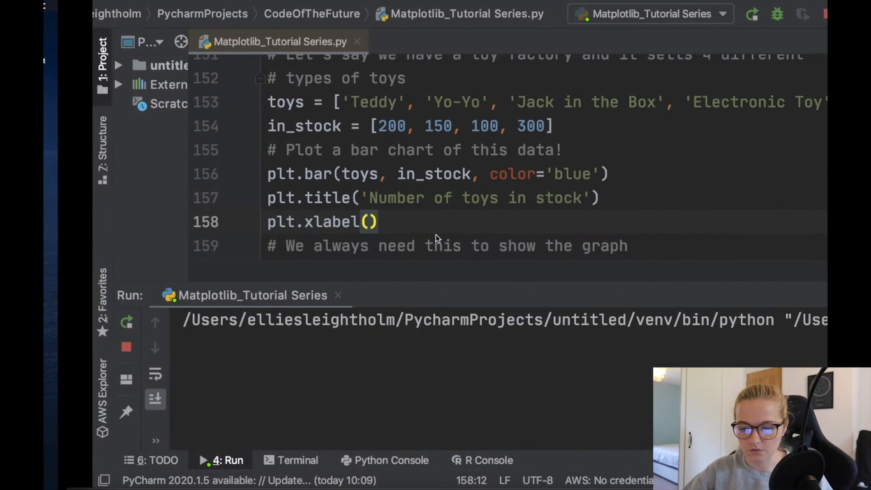
{"action": "type", "text": "'Toys'"}
{"action": "type", "text": "plt."}
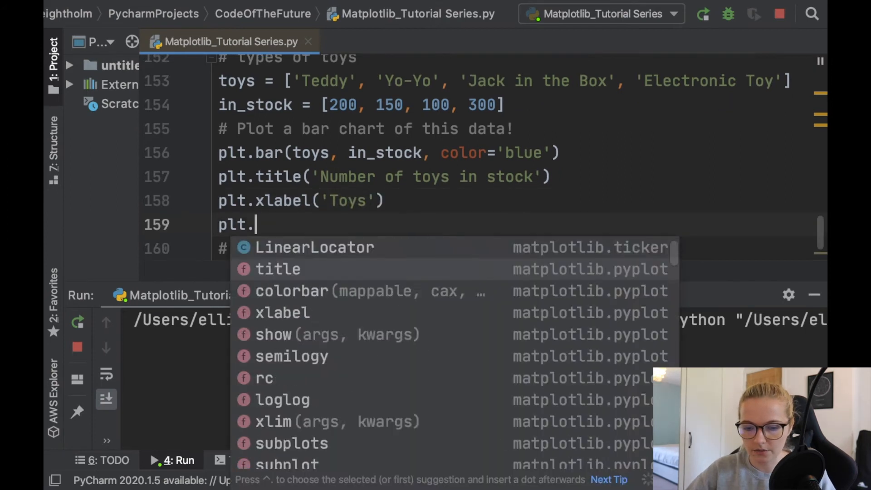
{"action": "type", "text": "ylabel"}
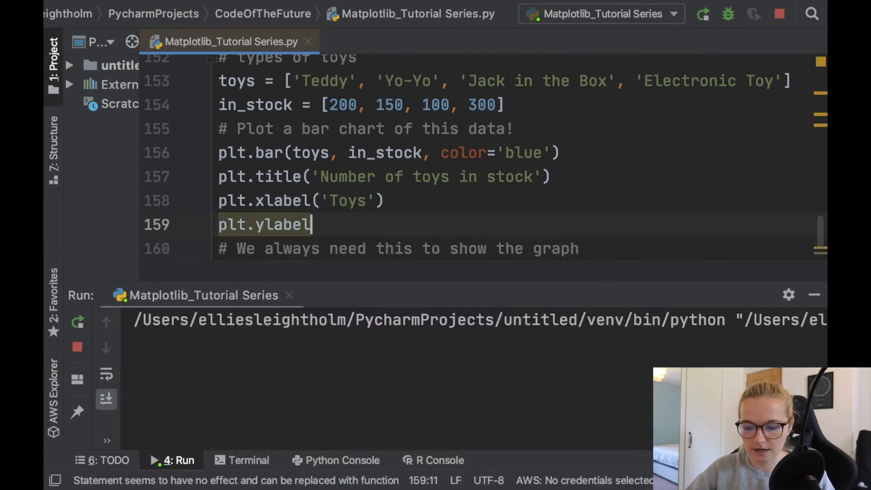
{"action": "type", "text": "('')"}
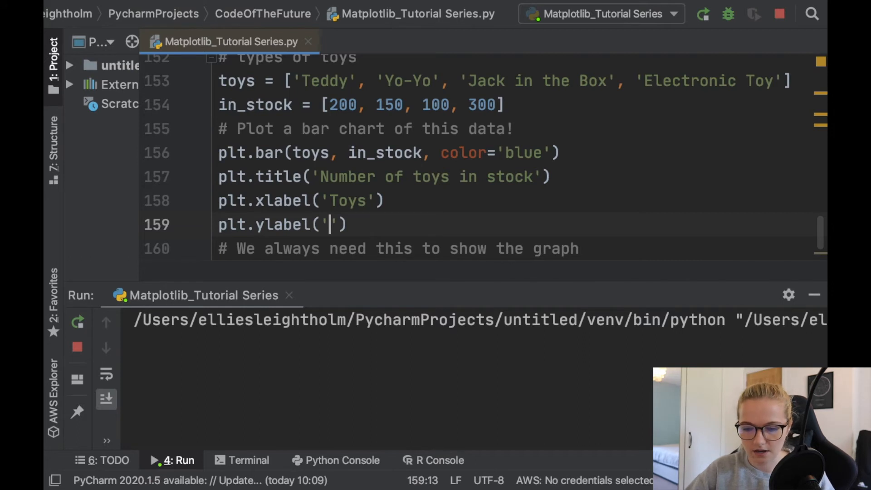
{"action": "type", "text": "Number availab"}
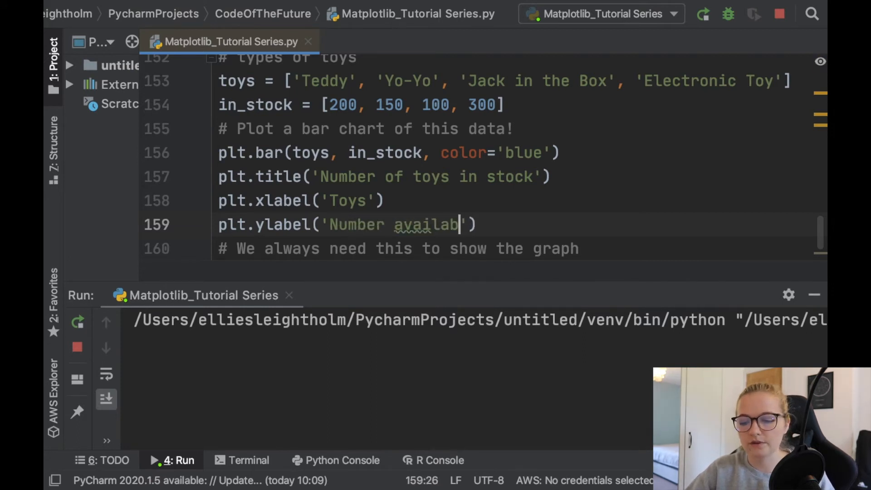
{"action": "type", "text": "Available"}
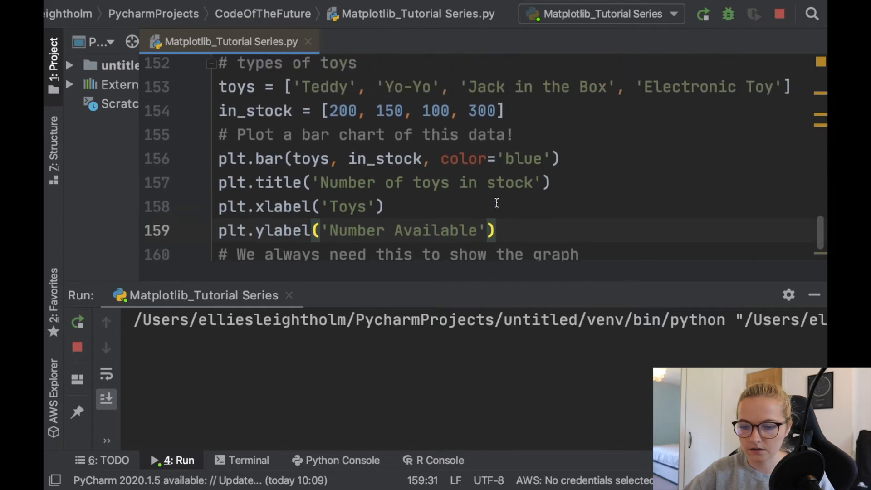
Add width=0.5 to plt.bar and rerun to show narrower labelled blue bars.
{"action": "scroll", "scroll_direction": "down", "scroll_amount": 3}
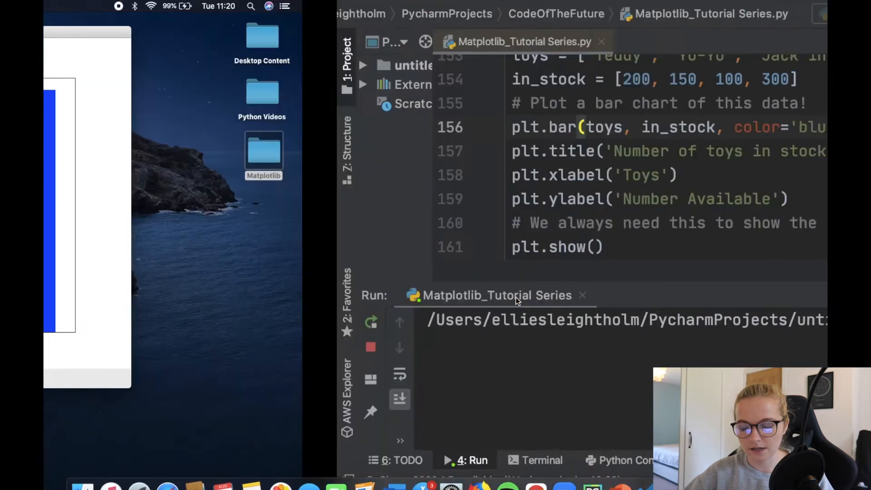
{"action": "type", "text": "wif"}
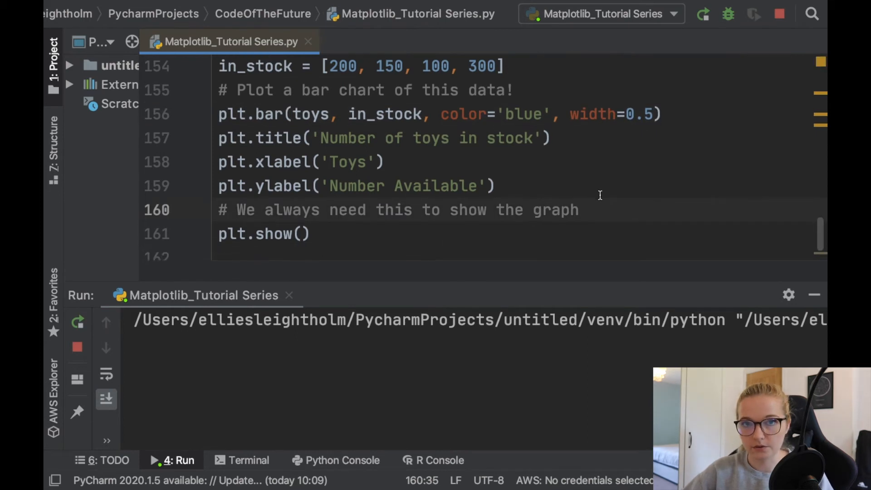
{"action": "left_click", "coordinate": [778, 14]}
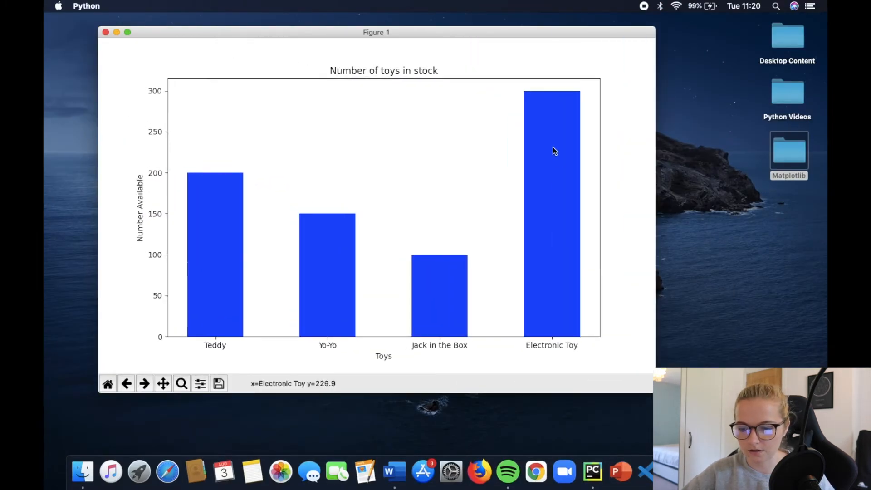
{"action": "mouse_move", "coordinate": [366, 74]}
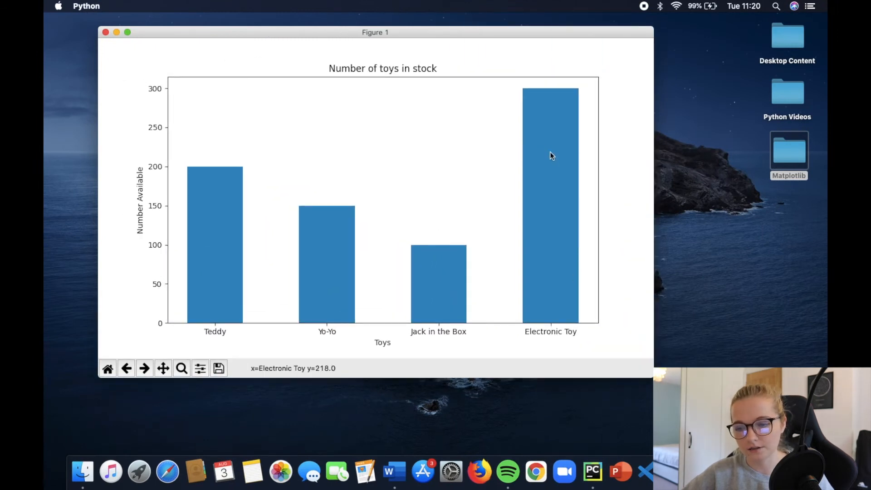
{"action": "mouse_move", "coordinate": [530, 150]}
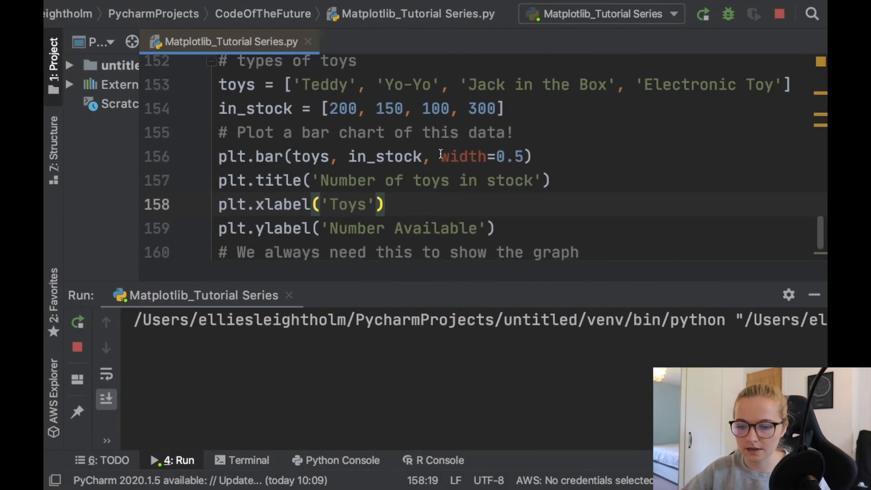
Add a '# Plotting labels and title' comment above the title and label calls.
{"action": "type", "text": "colou"}
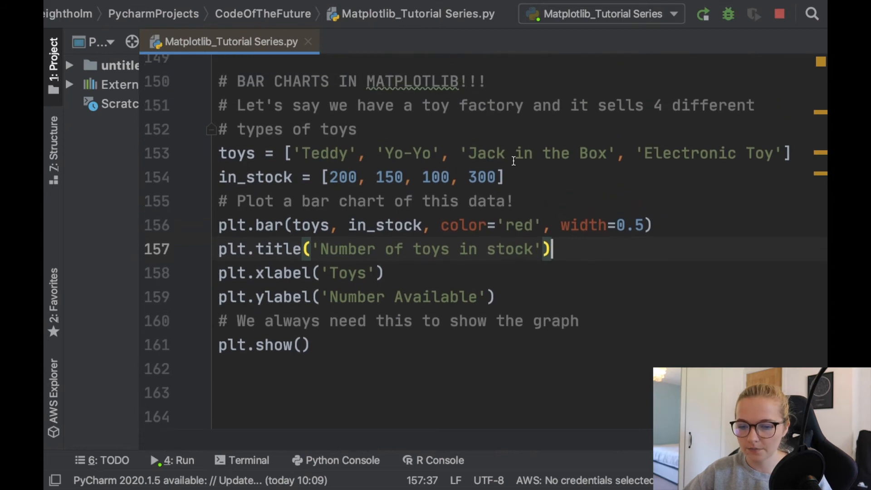
{"action": "key", "text": "Enter"}
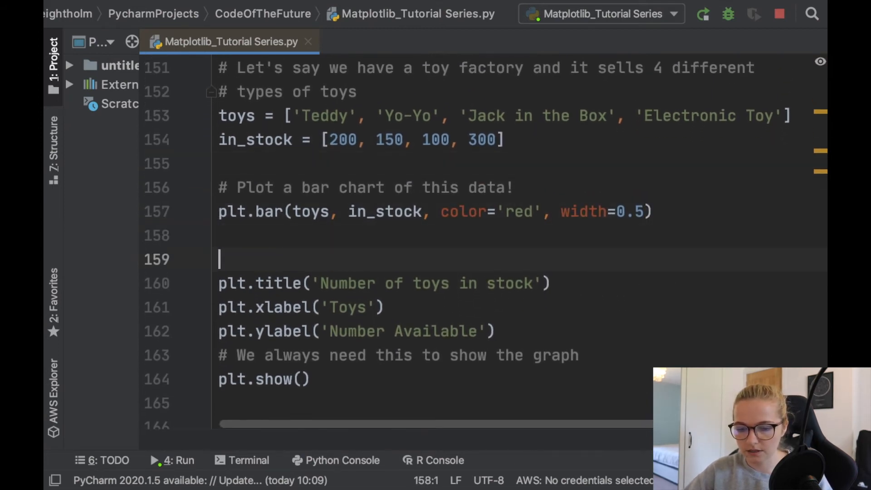
{"action": "type", "text": "# Plotting lab"}
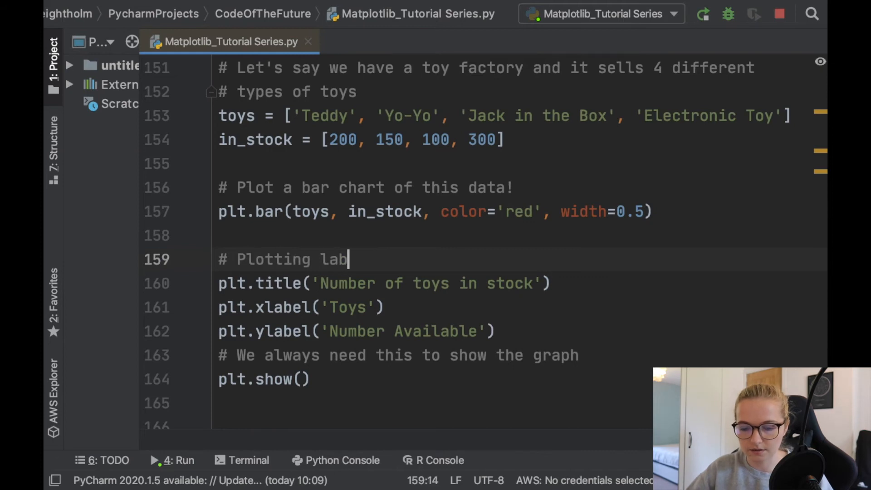
{"action": "type", "text": "els and title"}
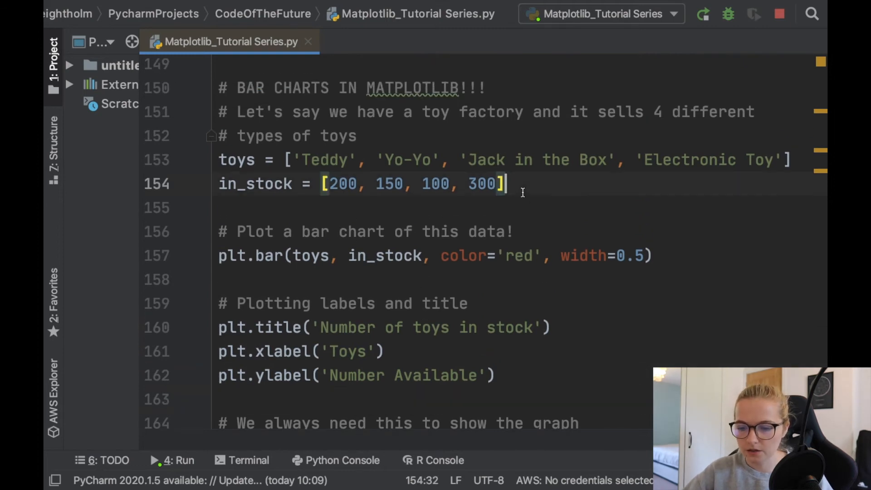
Define colours = ['red', 'blue', 'green', 'orange'] after the stock numbers.
{"action": "key", "text": "Enter"}
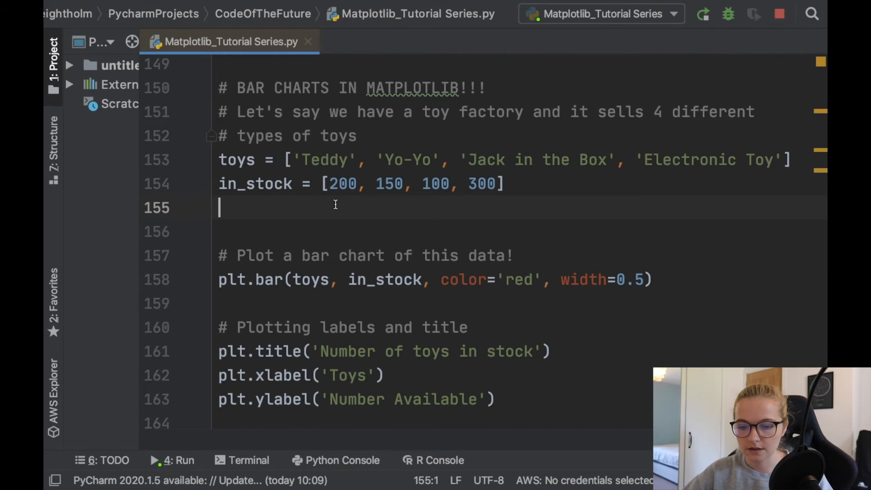
{"action": "type", "text": "colours"}
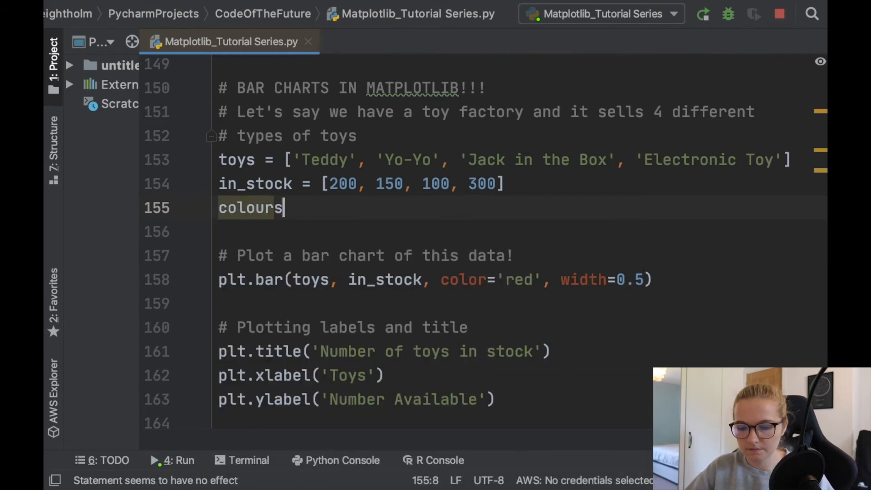
{"action": "type", "text": "= ['']"}
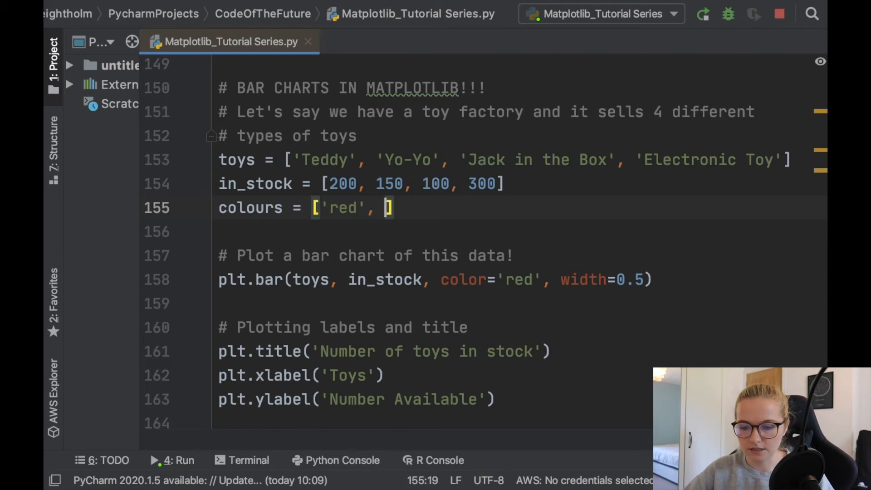
{"action": "type", "text": "'b'"}
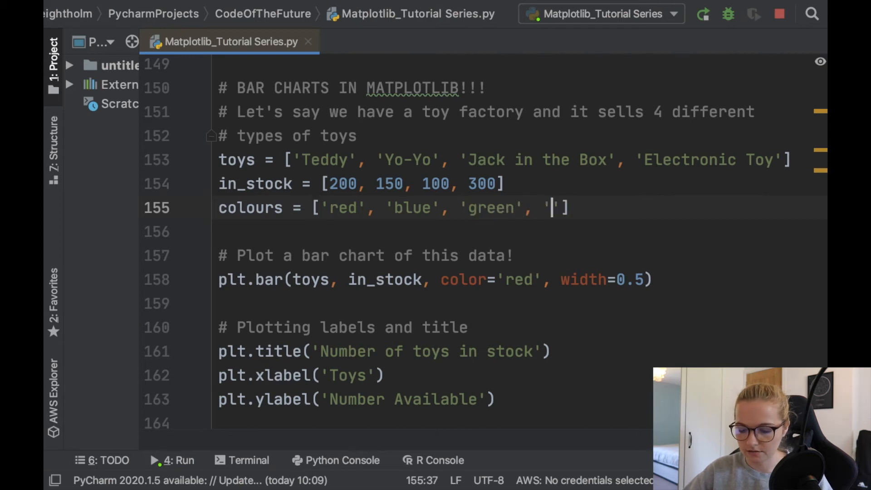
{"action": "type", "text": "yel"}
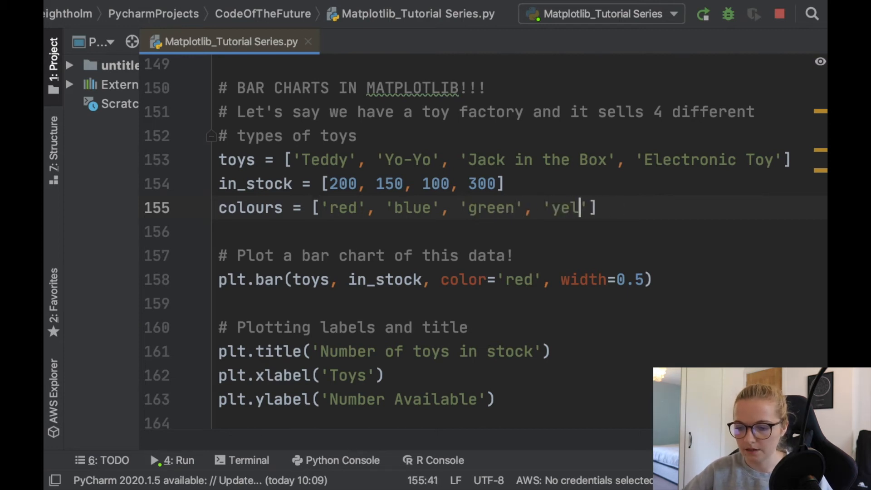
{"action": "type", "text": "ora ge"}
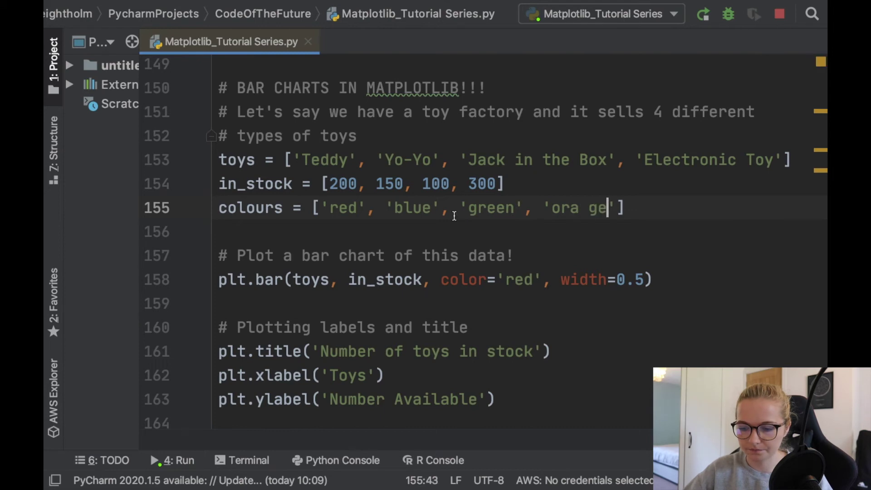
{"action": "type", "text": "n"}
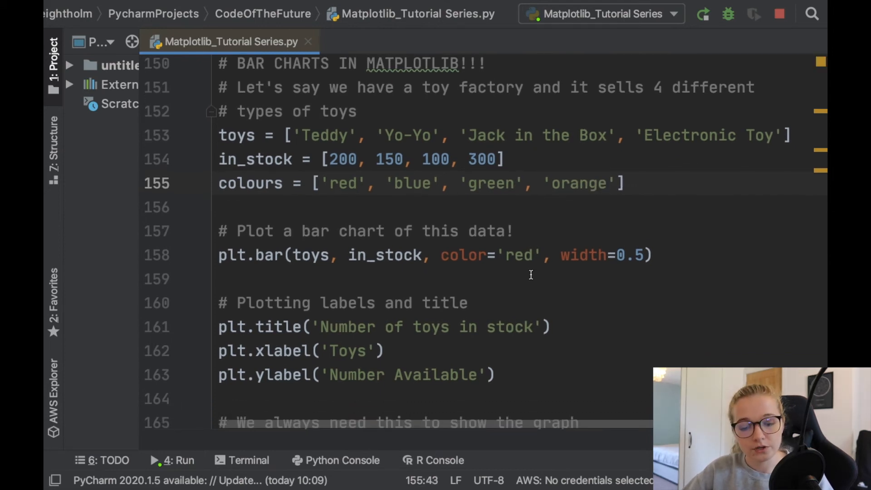
Change the plt.bar colour argument from 'red' to color=colours.
{"action": "left_click", "coordinate": [531, 255]}
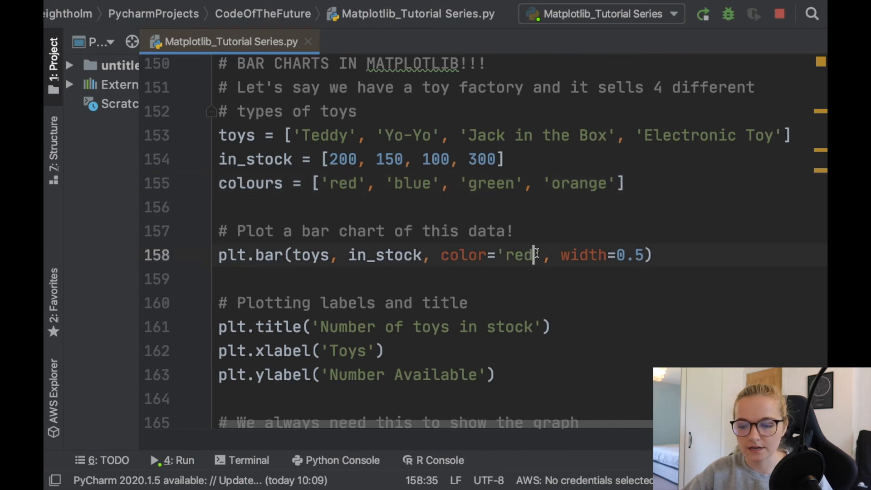
{"action": "type", "text": "colours"}
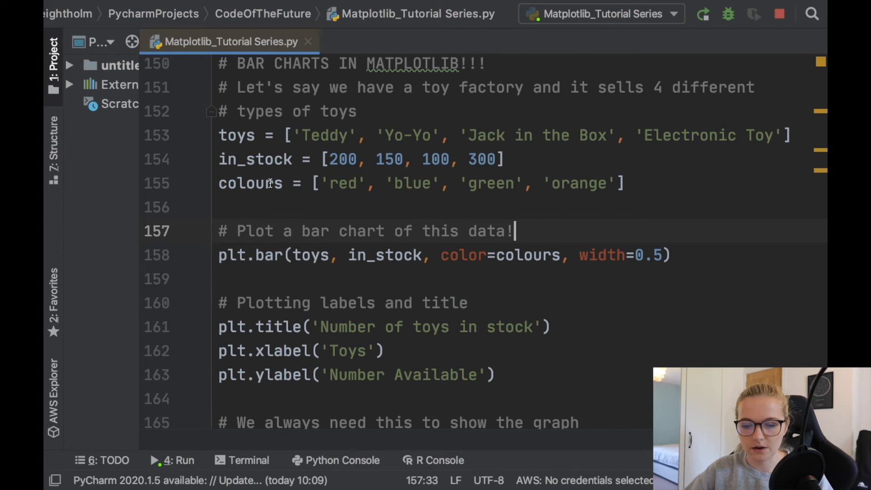
{"action": "left_click", "coordinate": [347, 183]}
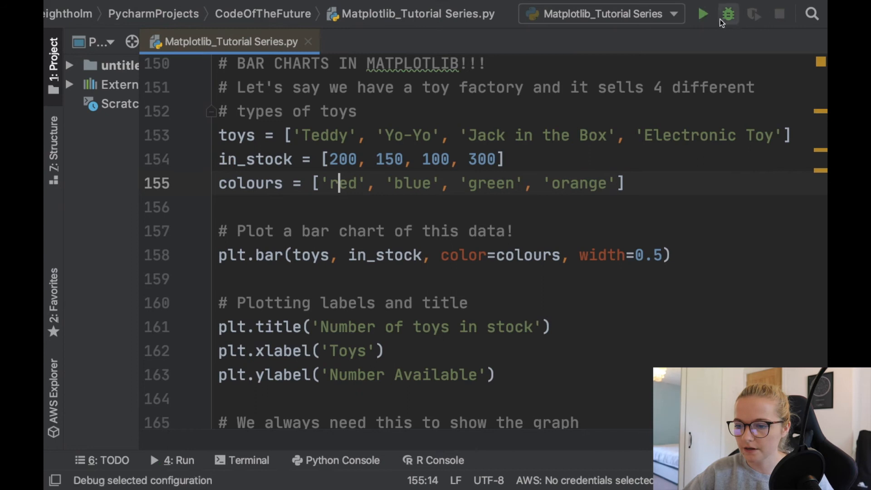
Run the script to show the bars in red, blue, green and orange.
{"action": "left_click", "coordinate": [704, 13]}
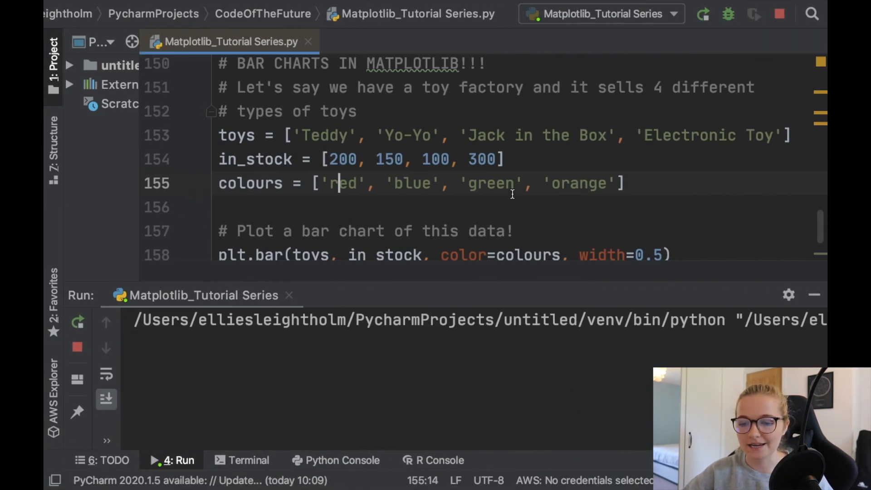
{"action": "scroll", "scroll_direction": "down", "scroll_amount": 3}
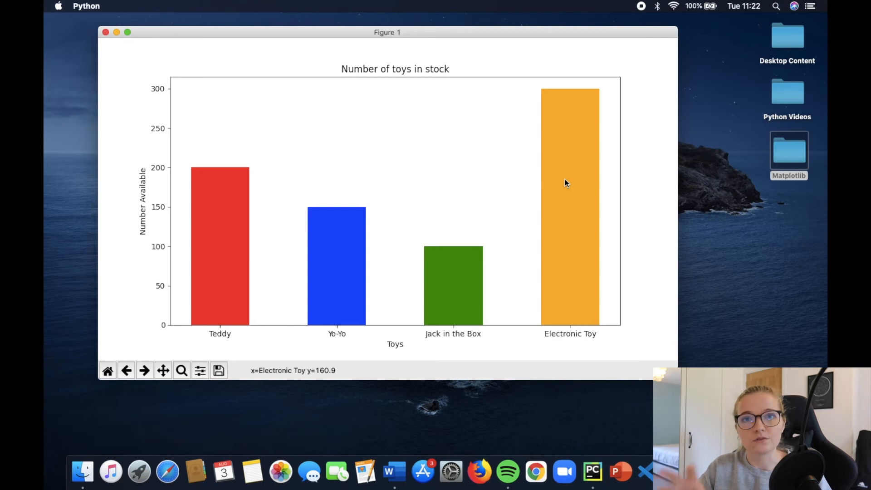
{"action": "mouse_move", "coordinate": [384, 90]}
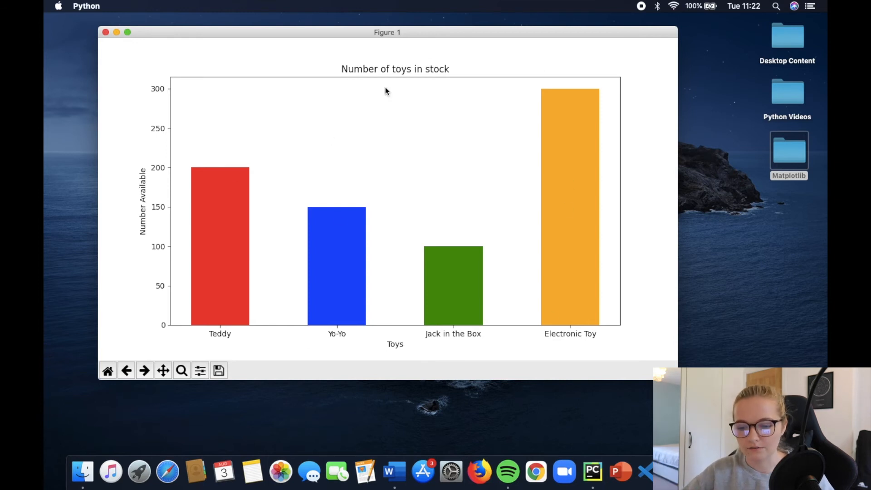
{"action": "mouse_move", "coordinate": [375, 279]}
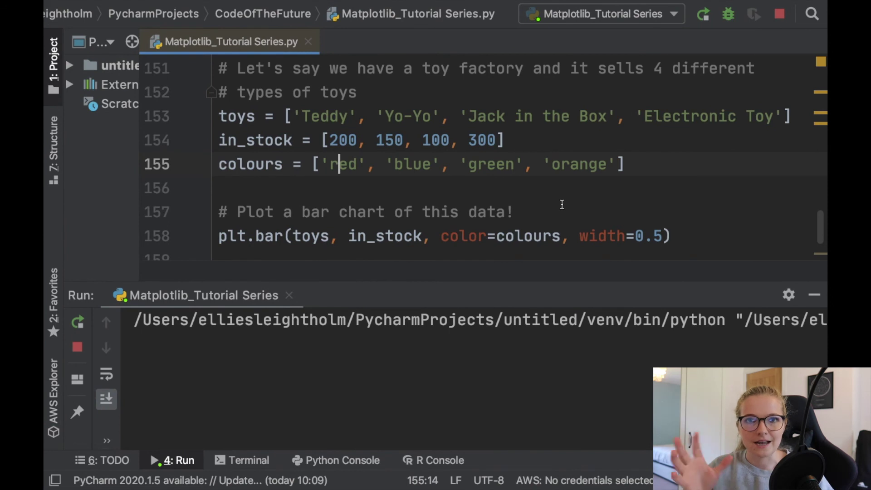
{"action": "mouse_move", "coordinate": [664, 200]}
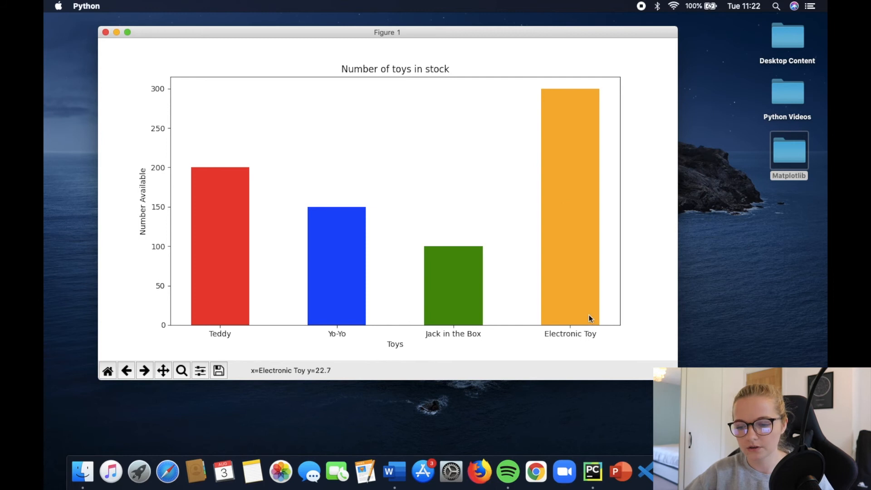
{"action": "mouse_move", "coordinate": [285, 261]}
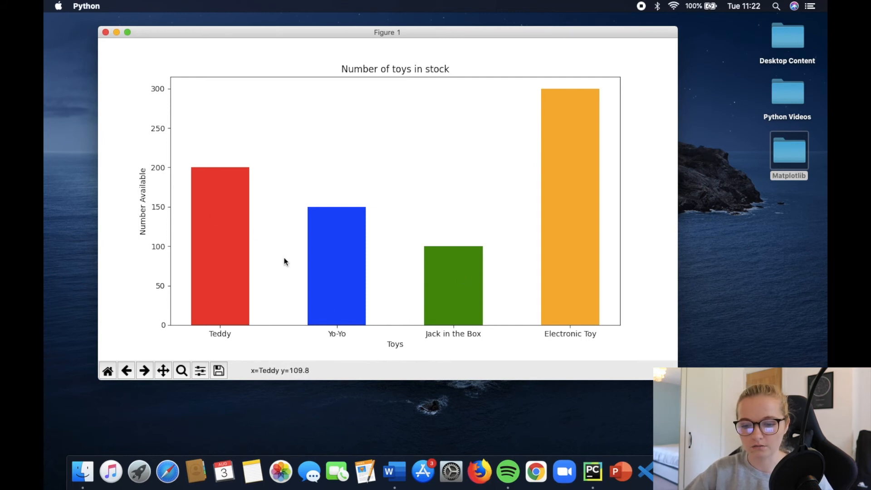
{"action": "mouse_move", "coordinate": [432, 176]}
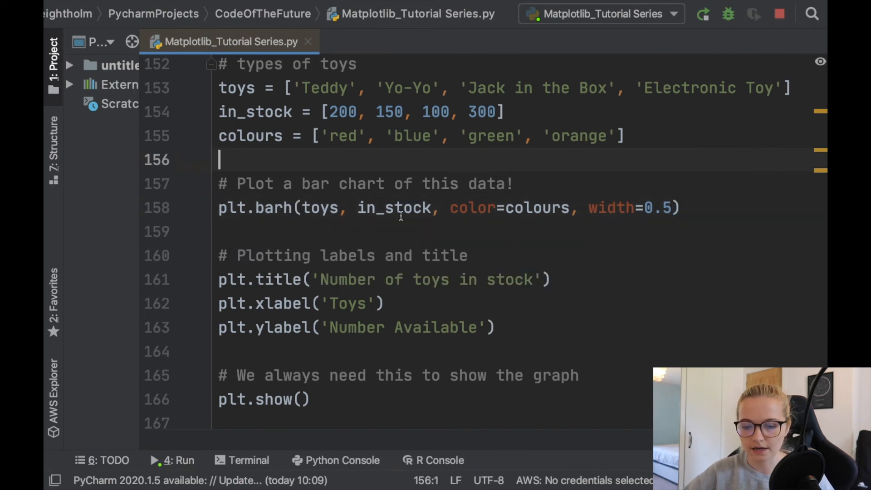
Try plt.barh, hit the width TypeError, drop the width argument and rerun.
{"action": "left_click", "coordinate": [175, 460]}
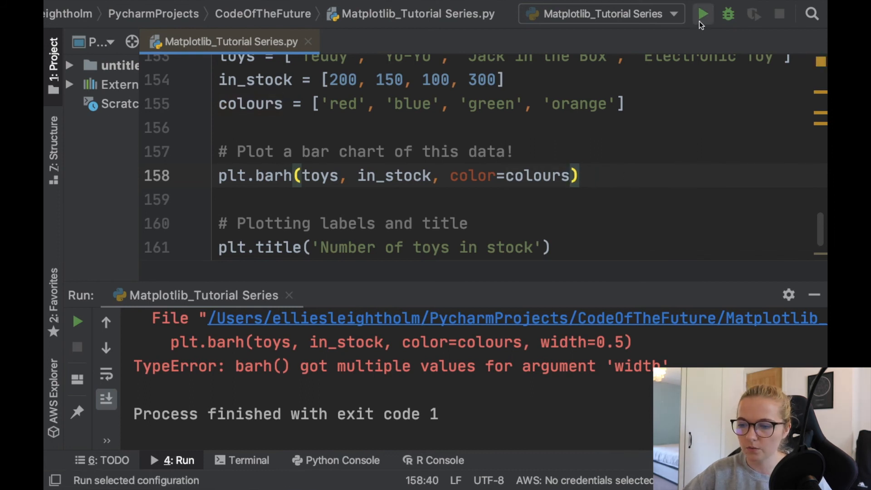
{"action": "left_click", "coordinate": [703, 14]}
{"action": "type", "text": ", wid"}
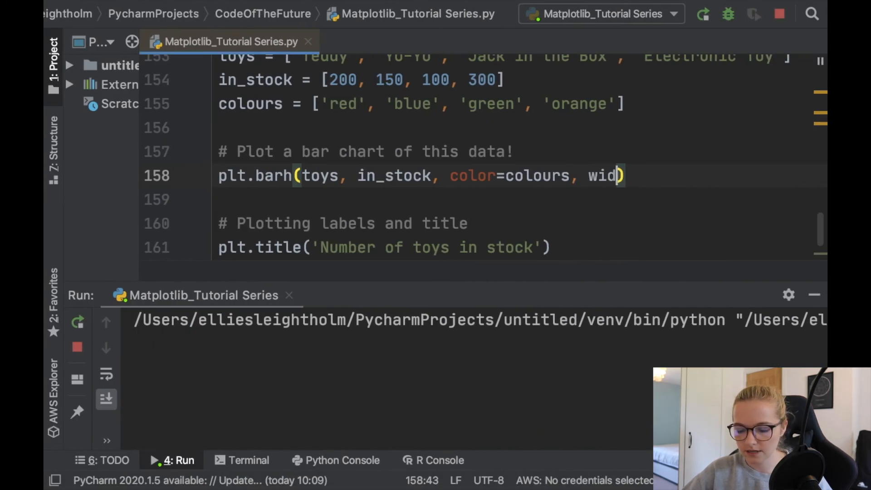
{"action": "type", "text": "th=1"}
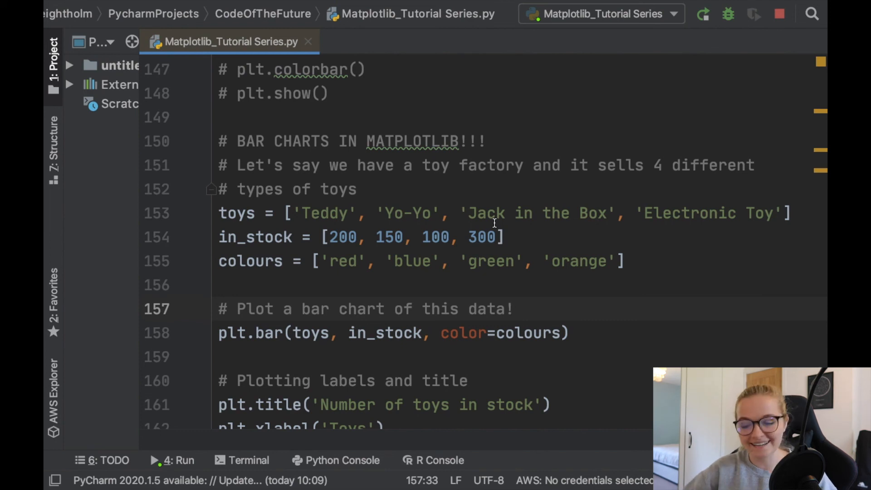
{"action": "mouse_move", "coordinate": [503, 211]}
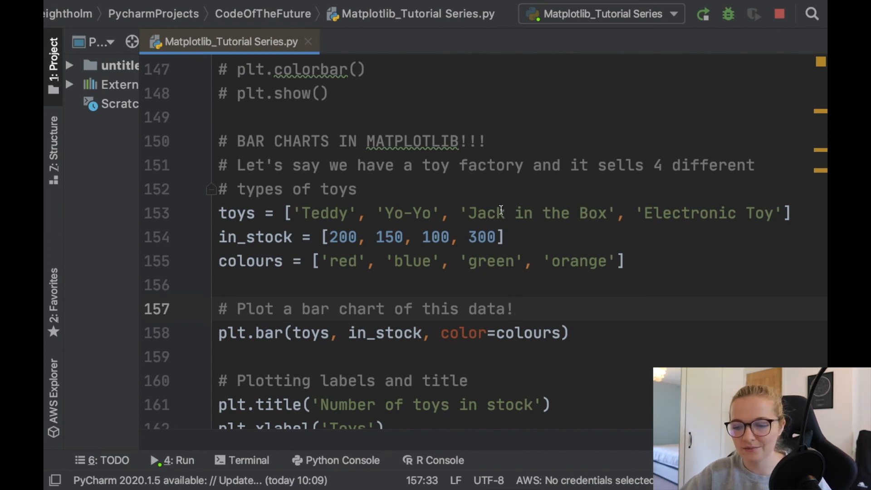